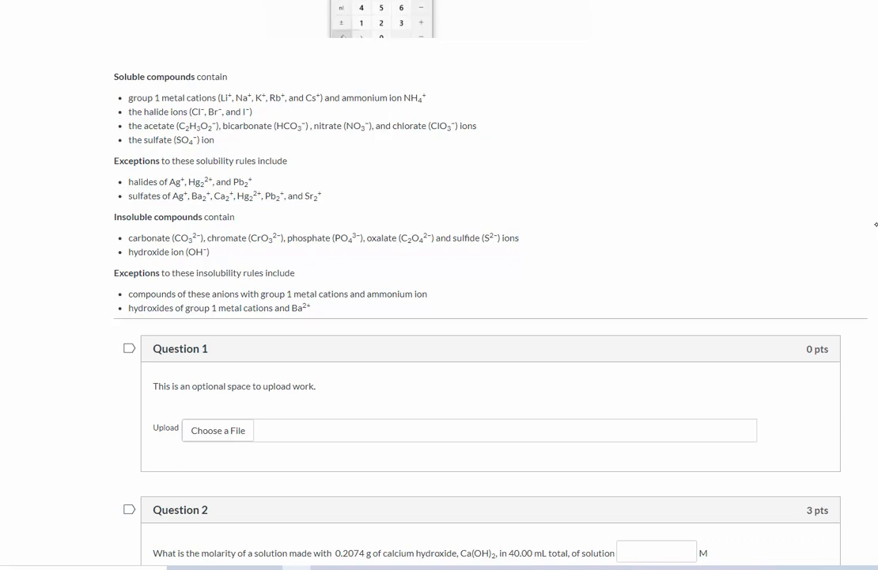
Scroll down the quiz past the solubility rules to the Question 2 molarity questions.
{"action": "scroll", "scroll_direction": "down", "scroll_amount": 3}
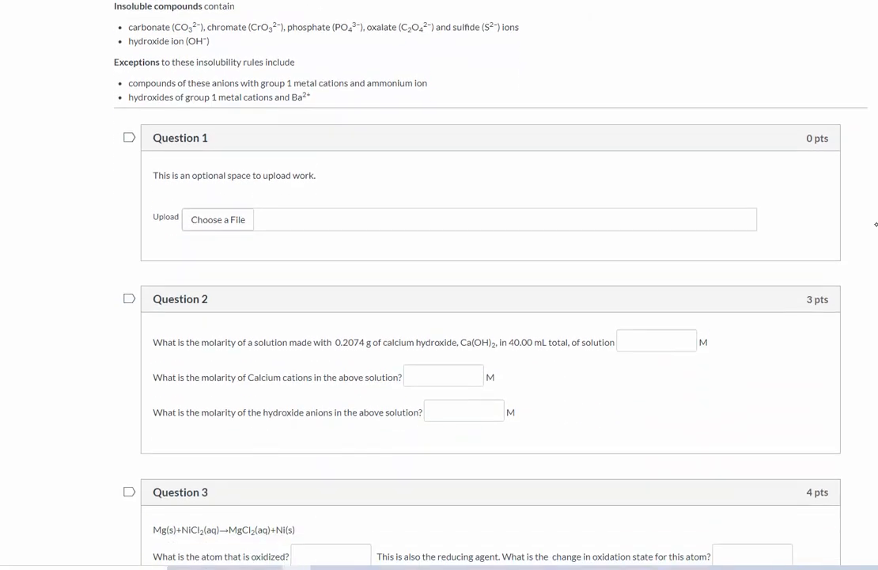
{"action": "scroll", "scroll_direction": "down", "scroll_amount": 3}
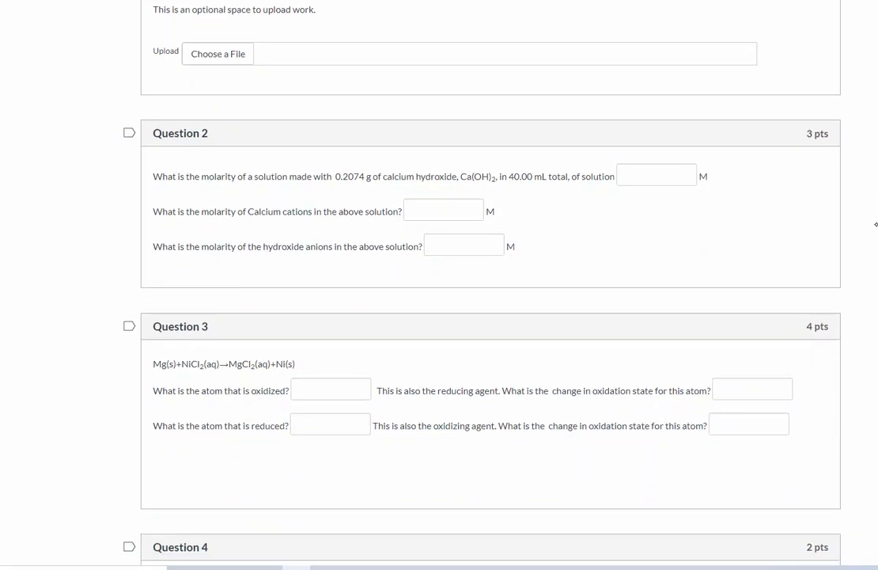
{"action": "scroll", "scroll_direction": "down", "scroll_amount": 3}
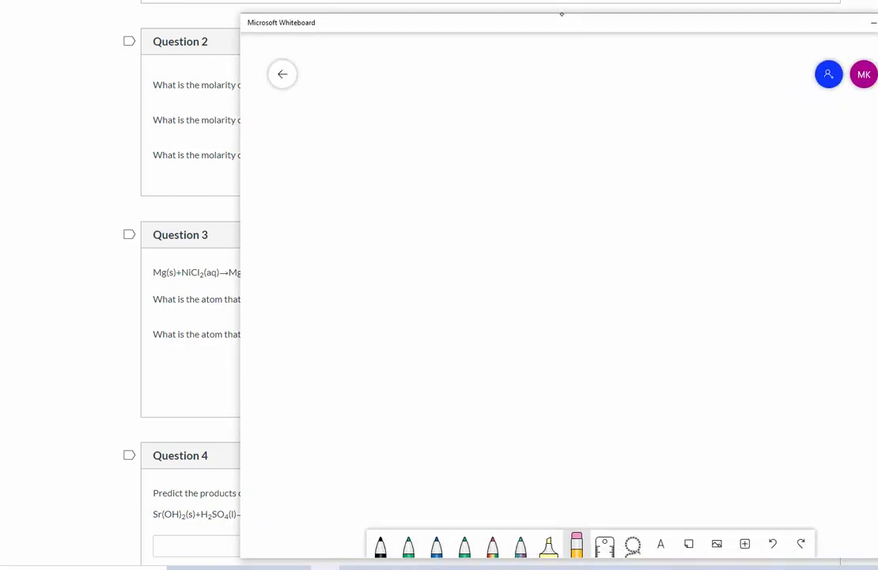
Handwrite 0.2074 g Ca(OH)2 | 1 mol Ca(OH)2 / 74.10 g in black ink, undoing the stray arrows.
{"action": "left_click", "coordinate": [380, 545]}
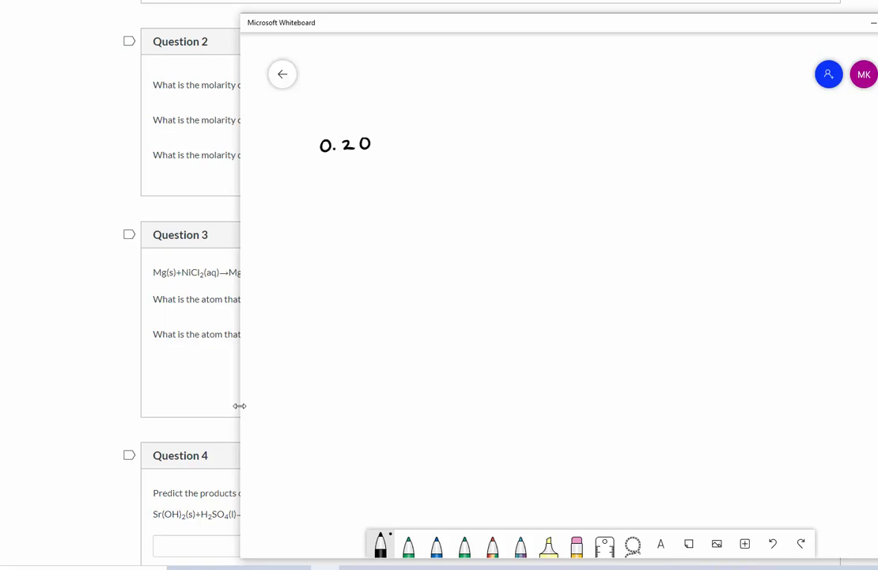
{"action": "left_click_drag", "start_coordinate": [371, 146], "coordinate": [430, 146]}
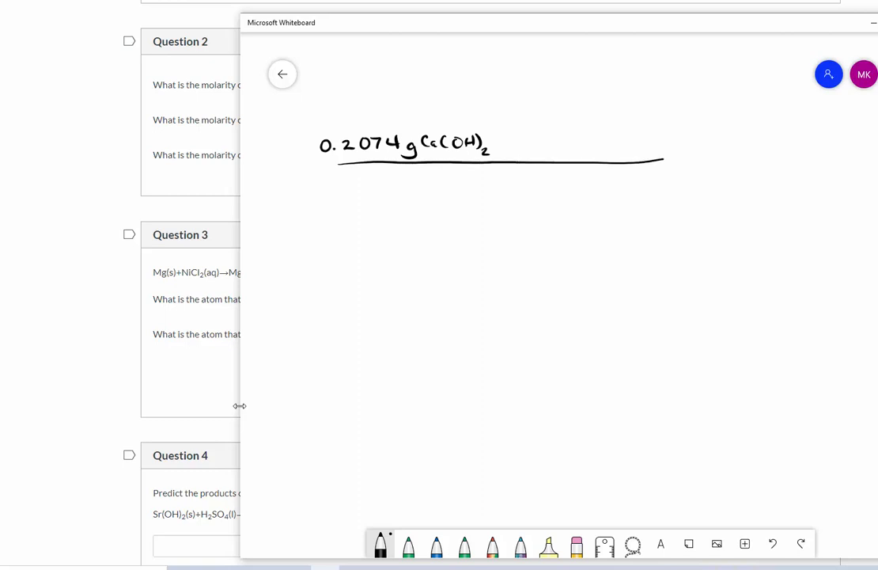
{"action": "left_click_drag", "start_coordinate": [494, 127], "coordinate": [494, 189]}
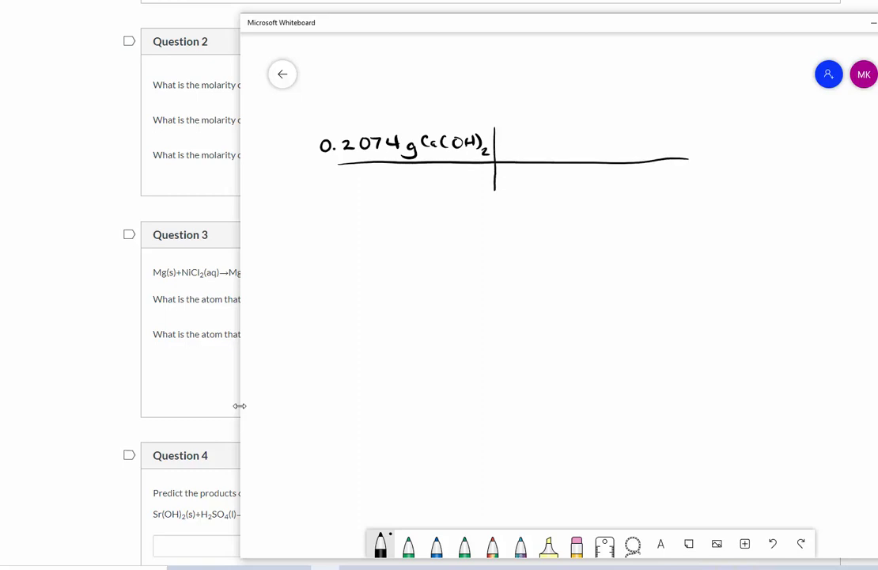
{"action": "left_click_drag", "start_coordinate": [507, 174], "coordinate": [535, 174]}
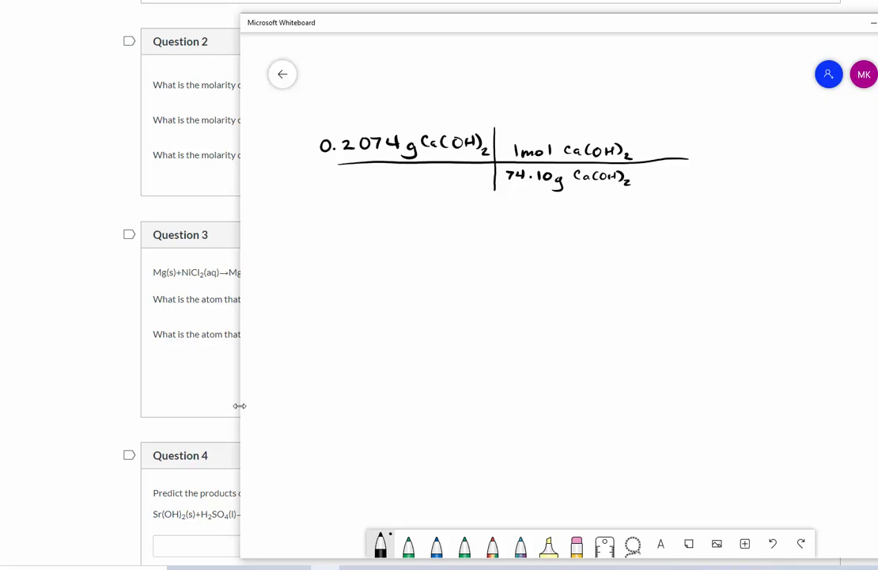
{"action": "left_click_drag", "start_coordinate": [573, 127], "coordinate": [573, 140]}
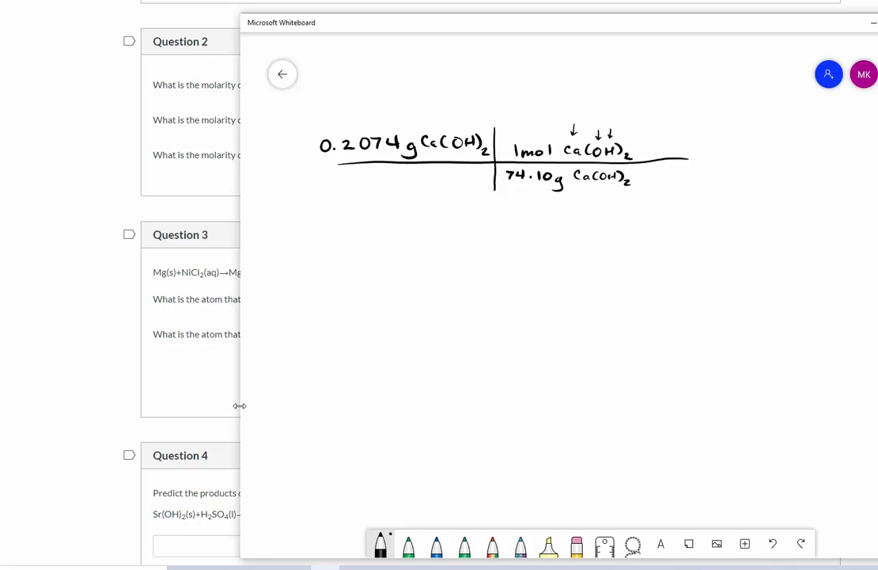
{"action": "left_click", "coordinate": [577, 546]}
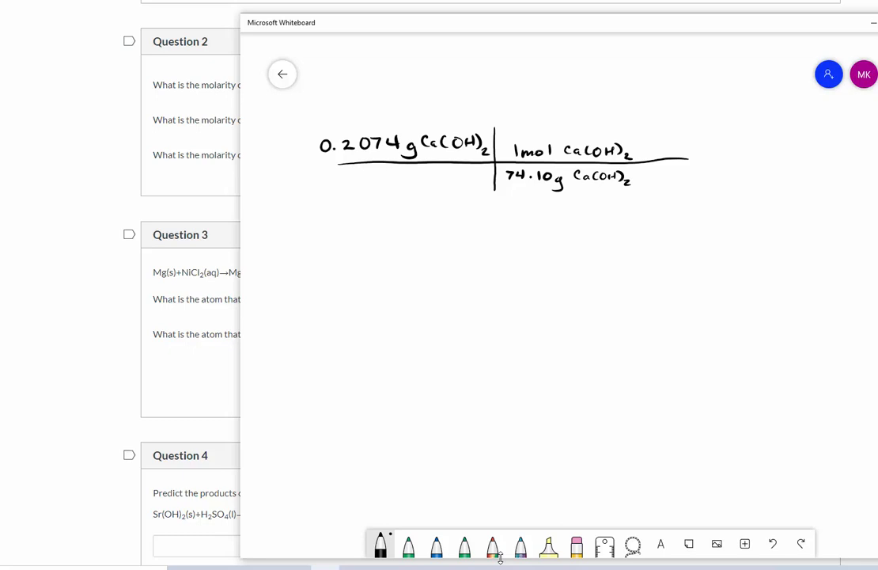
Write the result 2.7989×10⁻³ mol over a fraction bar with 0.04000 L as denominator.
{"action": "left_click_drag", "start_coordinate": [704, 155], "coordinate": [739, 151]}
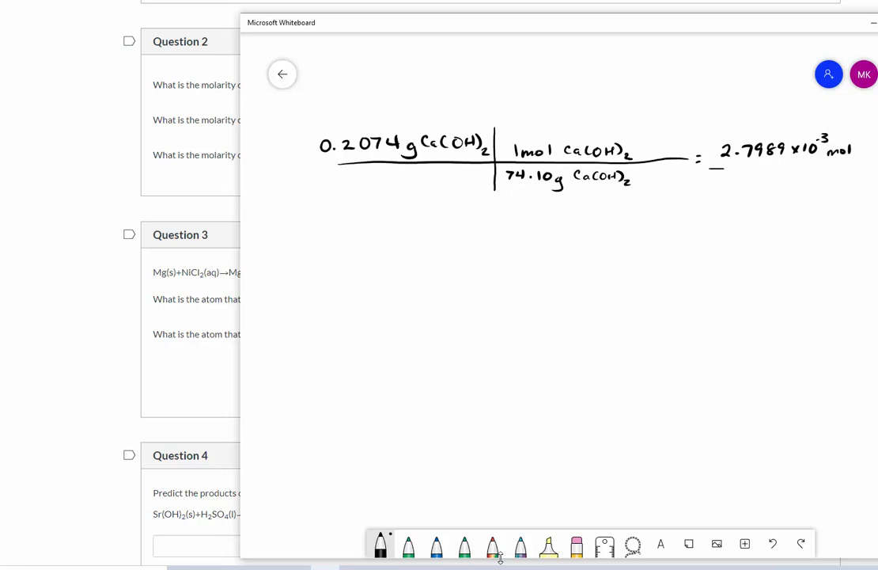
{"action": "left_click_drag", "start_coordinate": [728, 184], "coordinate": [731, 187]}
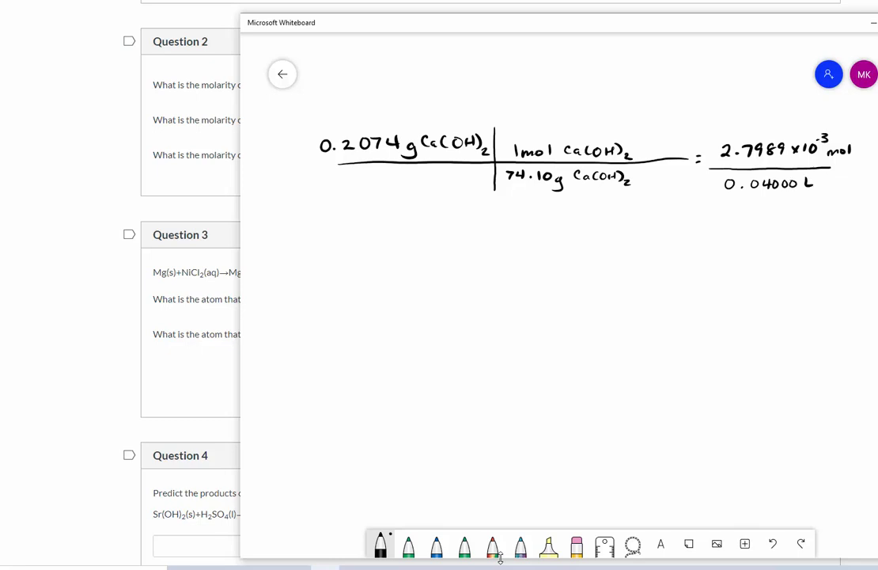
{"action": "left_click_drag", "start_coordinate": [389, 65], "coordinate": [396, 54]}
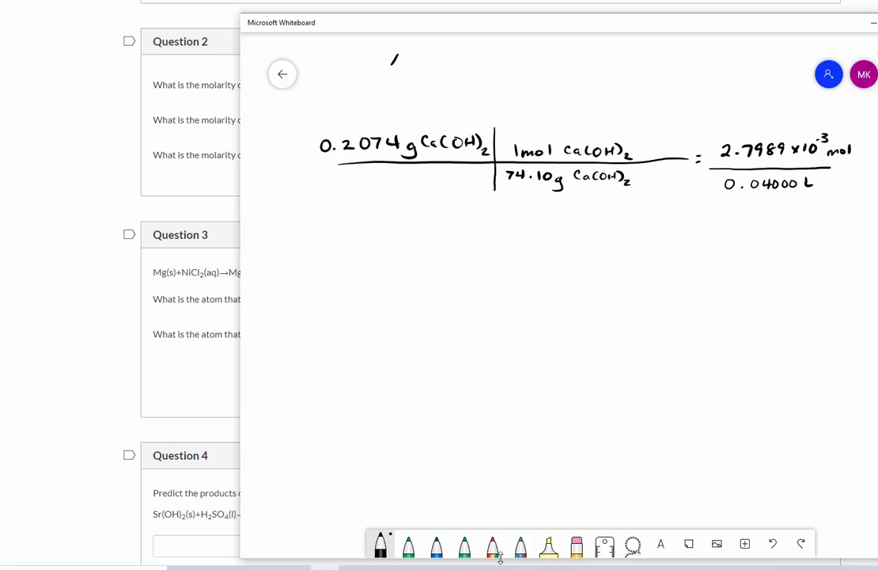
Add the unit note 1000 mL = 1 L at the top and begin the molarity result.
{"action": "left_click_drag", "start_coordinate": [388, 60], "coordinate": [488, 60]}
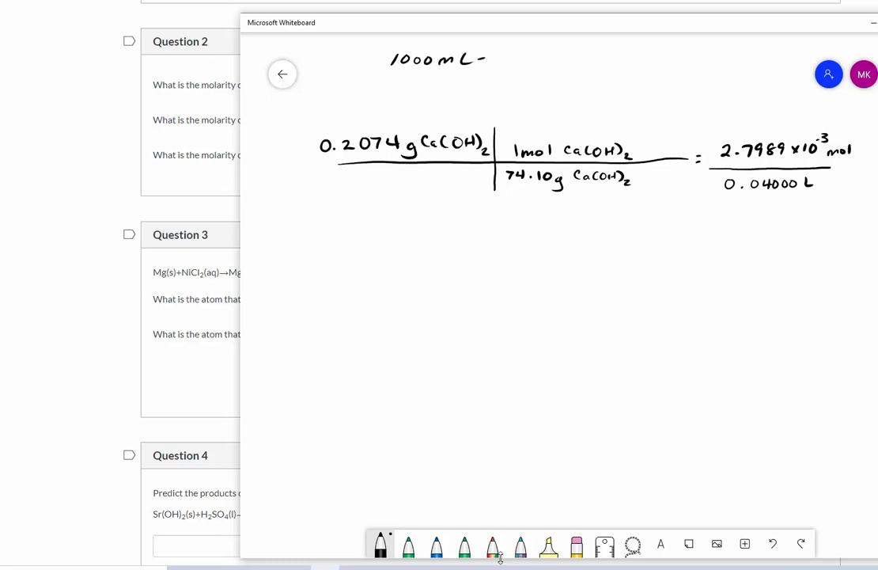
{"action": "left_click_drag", "start_coordinate": [487, 60], "coordinate": [522, 60]}
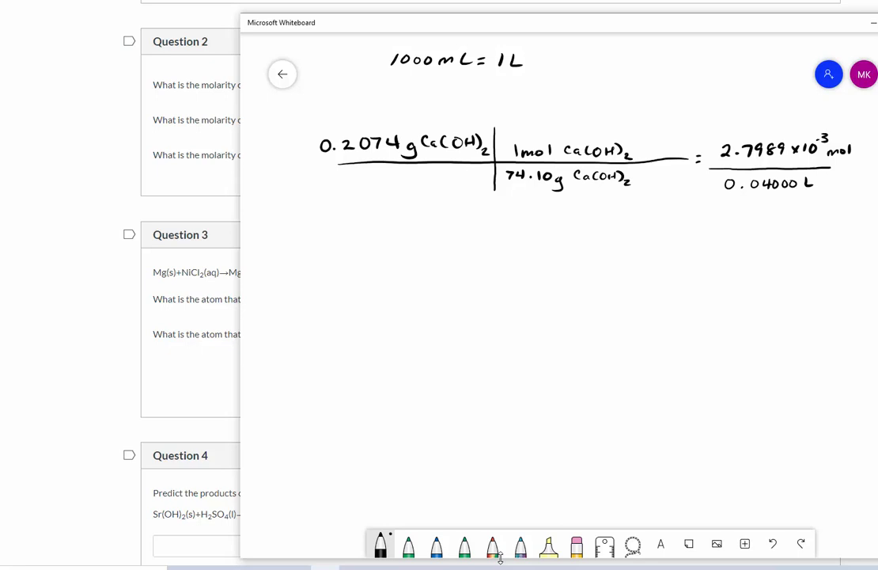
{"action": "left_click_drag", "start_coordinate": [415, 221], "coordinate": [451, 225]}
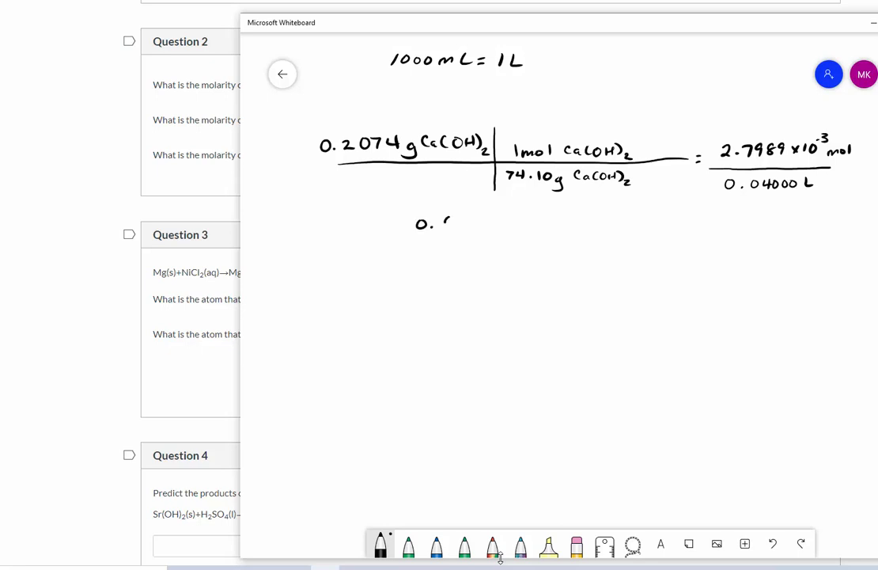
{"action": "left_click_drag", "start_coordinate": [451, 222], "coordinate": [523, 222]}
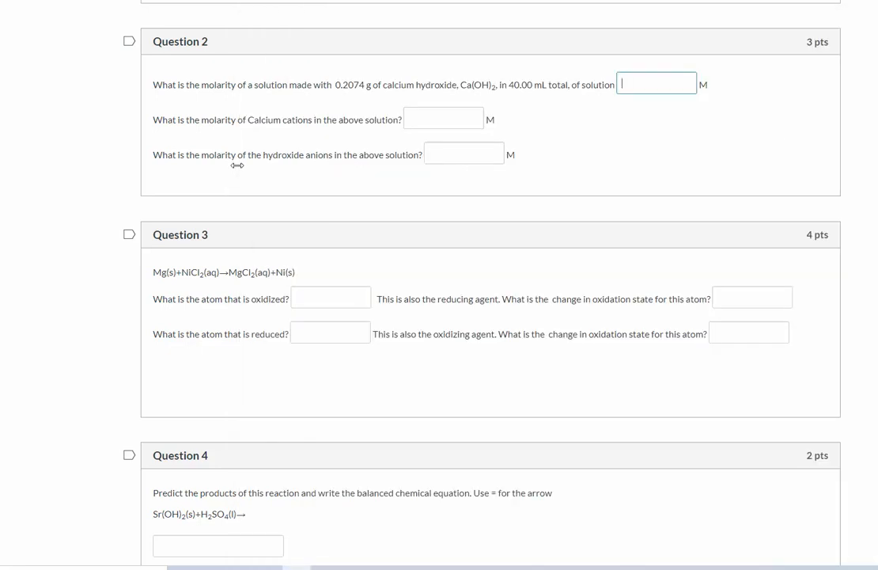
Enter 0.0699 as the calcium hydroxide molarity in the first Question 2 blank.
{"action": "type", "text": "0.0699"}
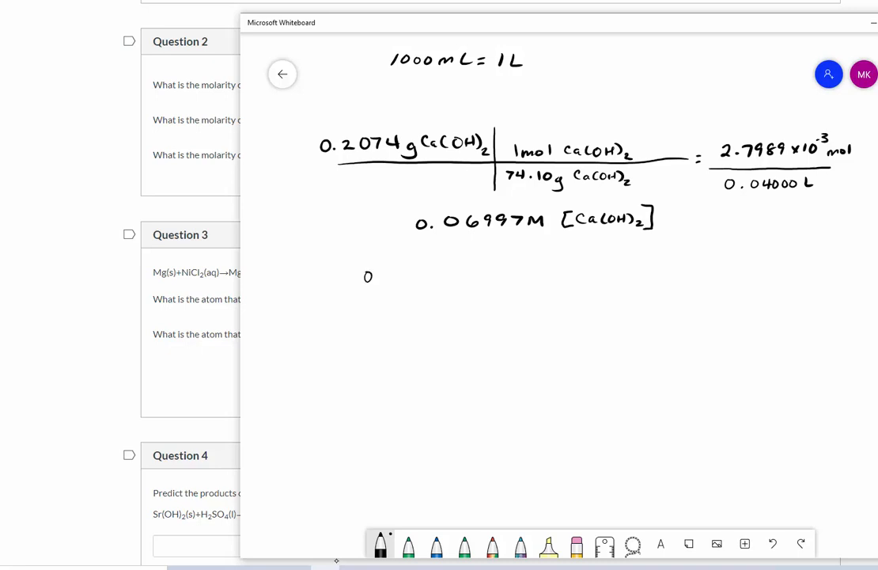
Write 0.06997 mol Ca(OH)2 / 1 L × 1 mol Ca²⁺ / 1 mol Ca(OH)2 and mark the result with an arrow.
{"action": "left_click_drag", "start_coordinate": [364, 275], "coordinate": [444, 276]}
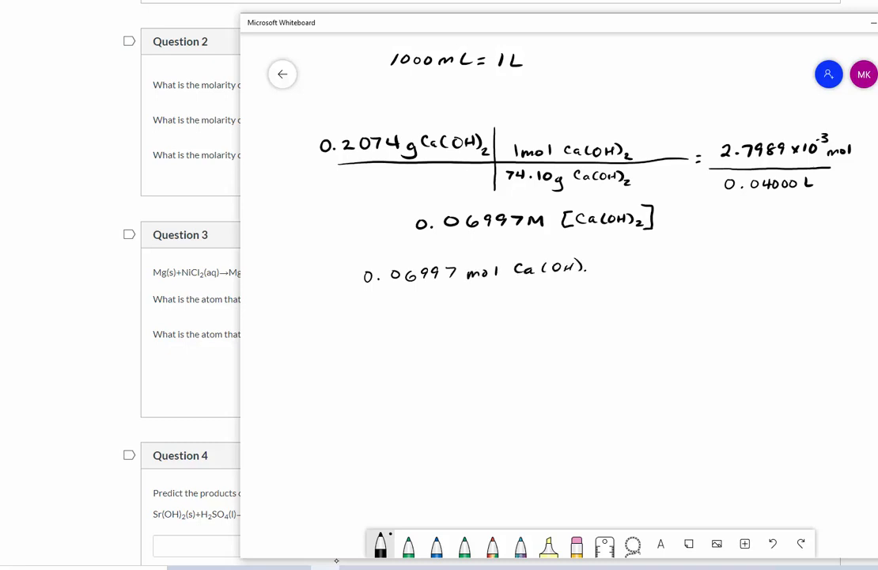
{"action": "left_click", "coordinate": [587, 275]}
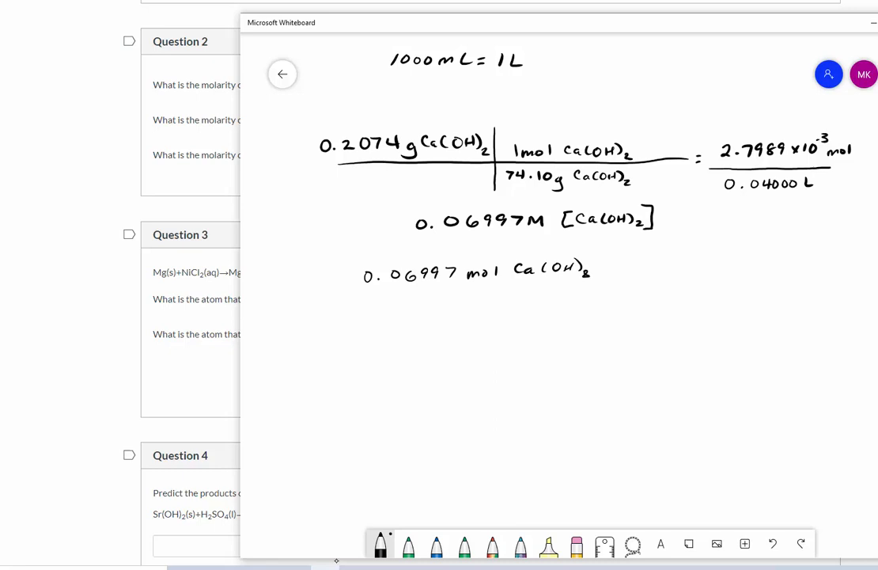
{"action": "left_click_drag", "start_coordinate": [370, 285], "coordinate": [562, 284]}
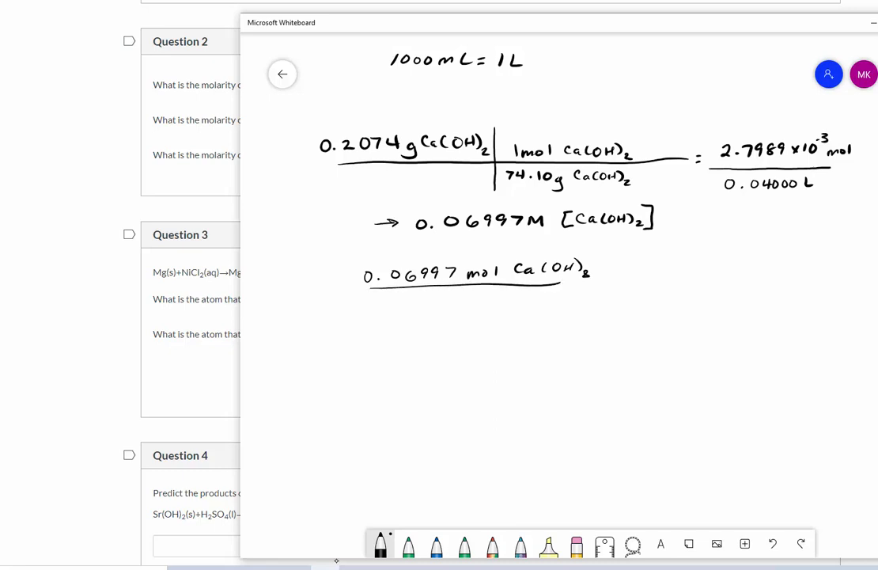
{"action": "left_click_drag", "start_coordinate": [440, 304], "coordinate": [475, 293]}
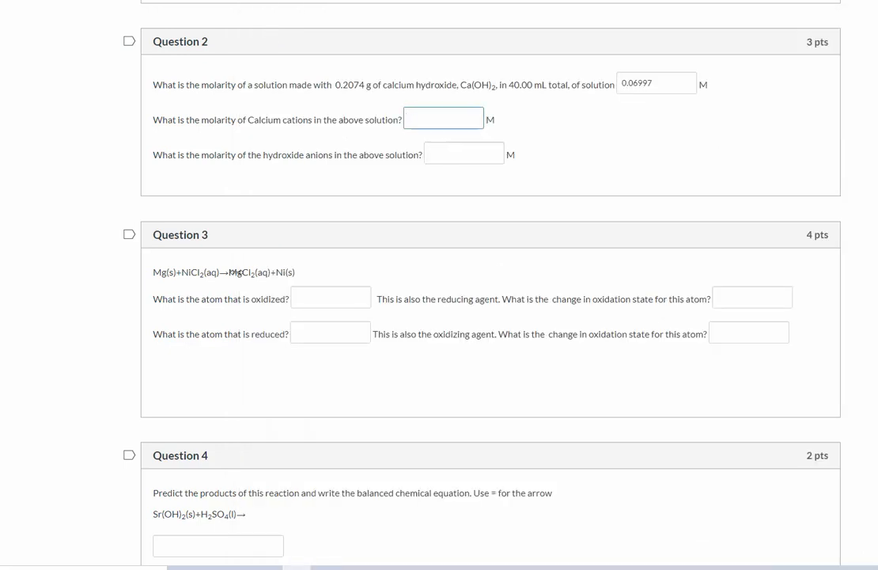
Enter 0.0699 as the calcium cation molarity in the second Question 2 blank.
{"action": "type", "text": "0.0699"}
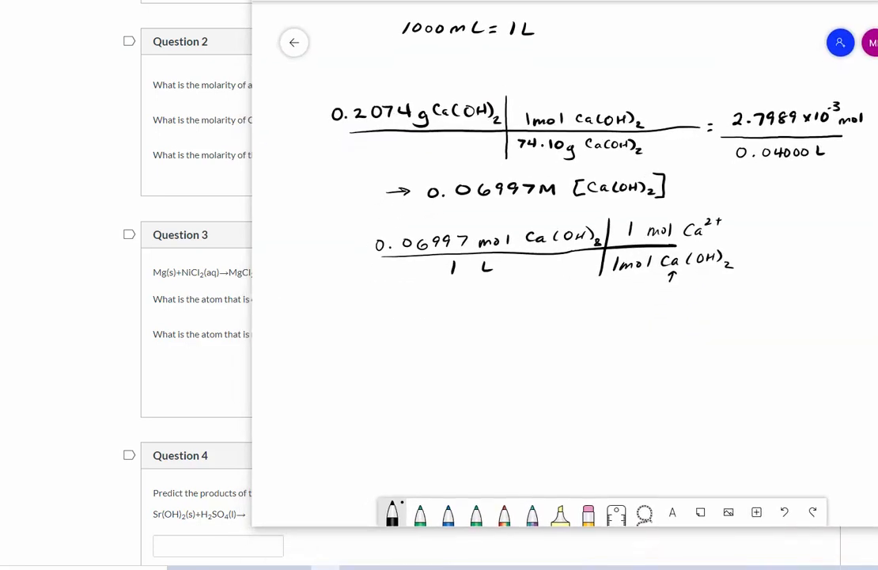
Write 0.06997 mol Ca(OH)2 / 1 L × 2 mol OH⁻ / 1 mol Ca(OH)2 and circle the subscript 2.
{"action": "left_click_drag", "start_coordinate": [285, 304], "coordinate": [332, 269]}
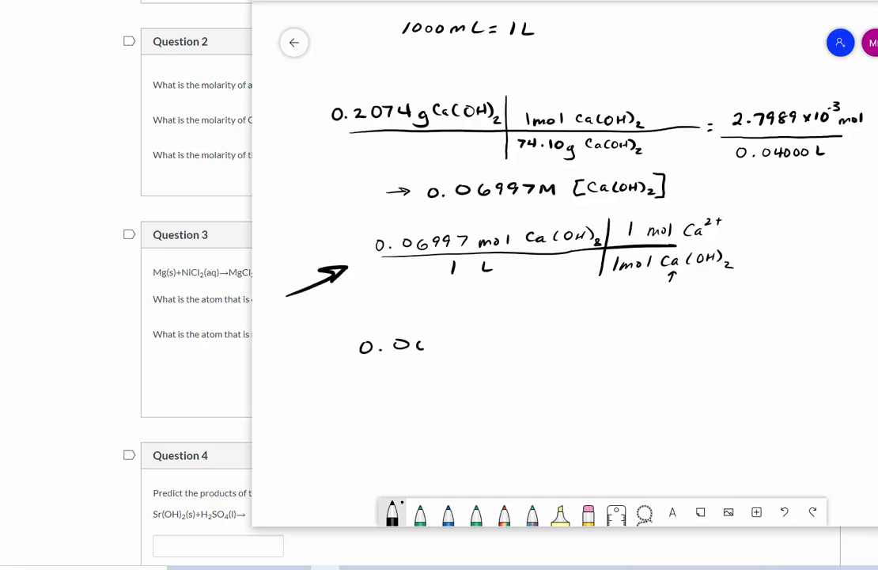
{"action": "left_click_drag", "start_coordinate": [425, 345], "coordinate": [519, 345]}
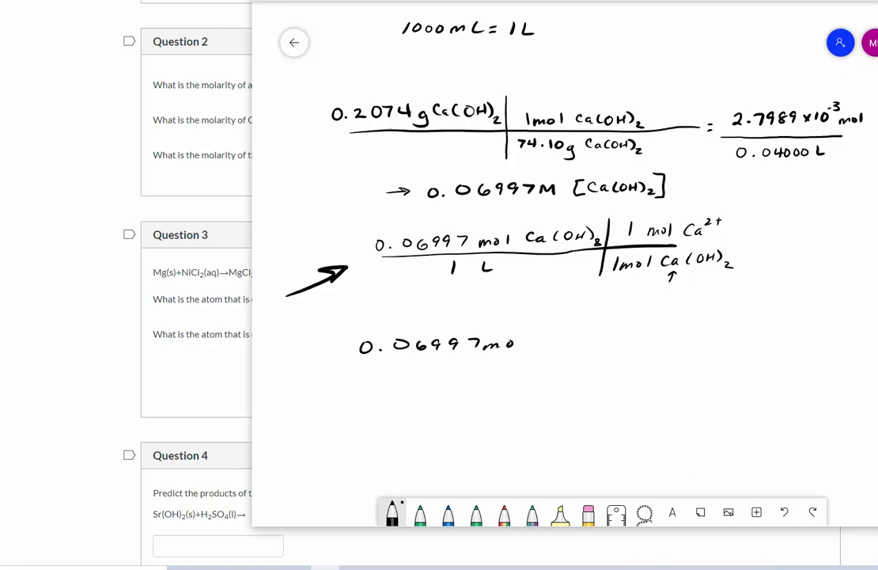
{"action": "type", "text": "CaC"}
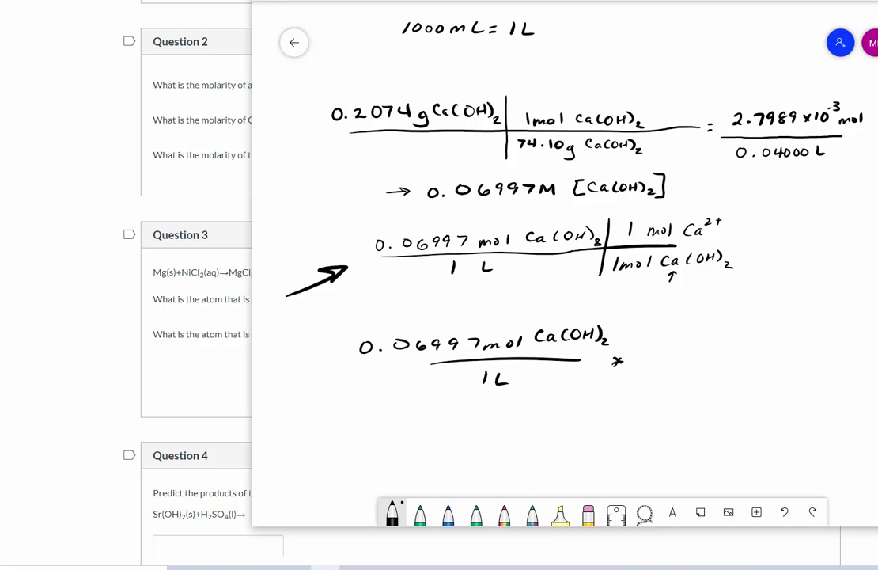
{"action": "left_click_drag", "start_coordinate": [649, 355], "coordinate": [744, 351]}
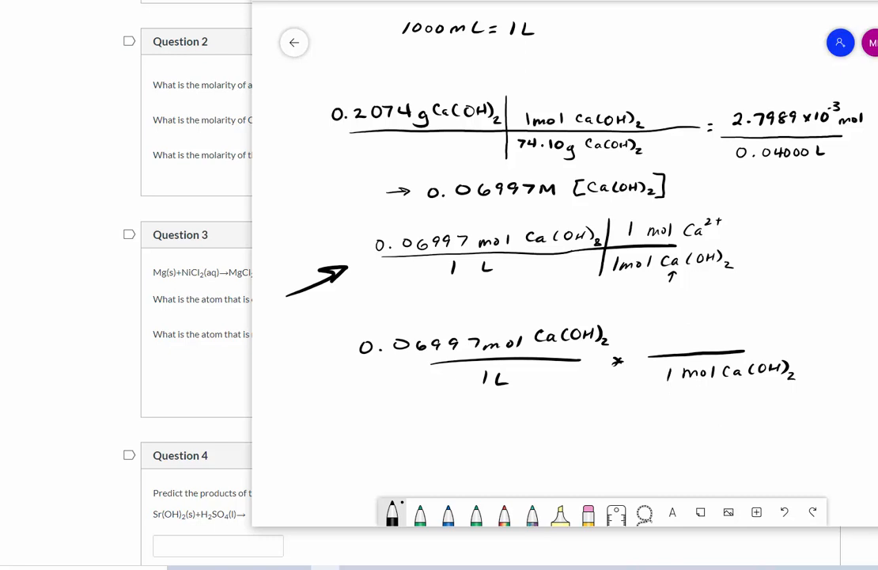
{"action": "type", "text": "2 mol (OH-"}
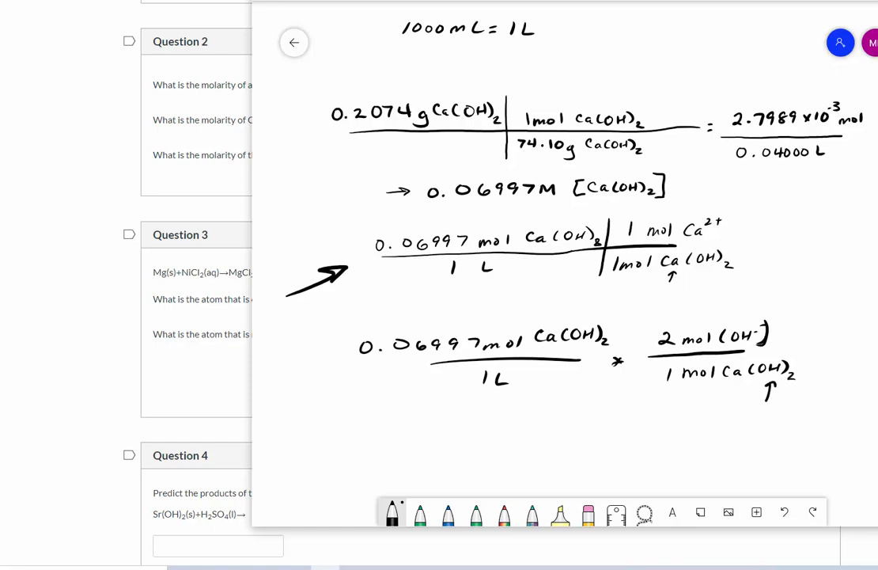
{"action": "left_click_drag", "start_coordinate": [792, 380], "coordinate": [804, 377]}
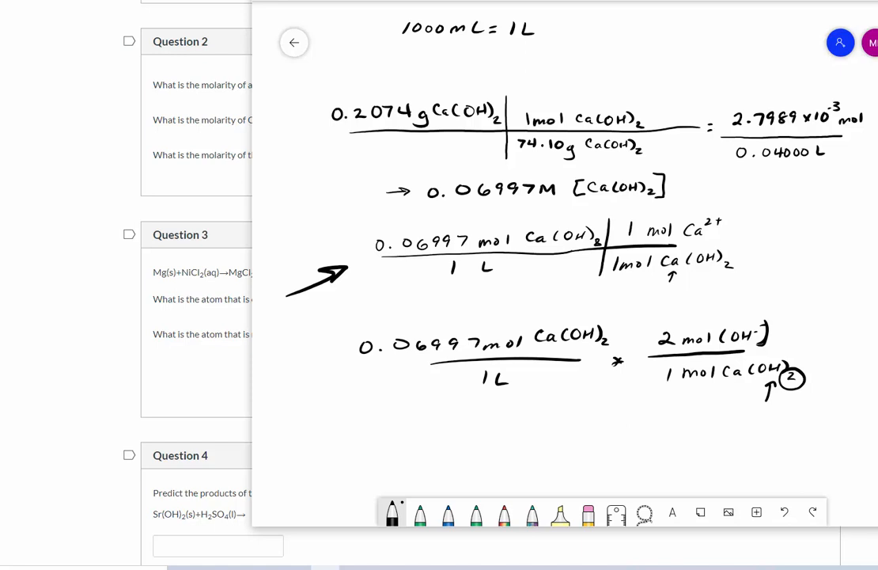
Enter 0.1399 as the hydroxide anion molarity in Question 2 and move down toward Question 3.
{"action": "left_click", "coordinate": [293, 42]}
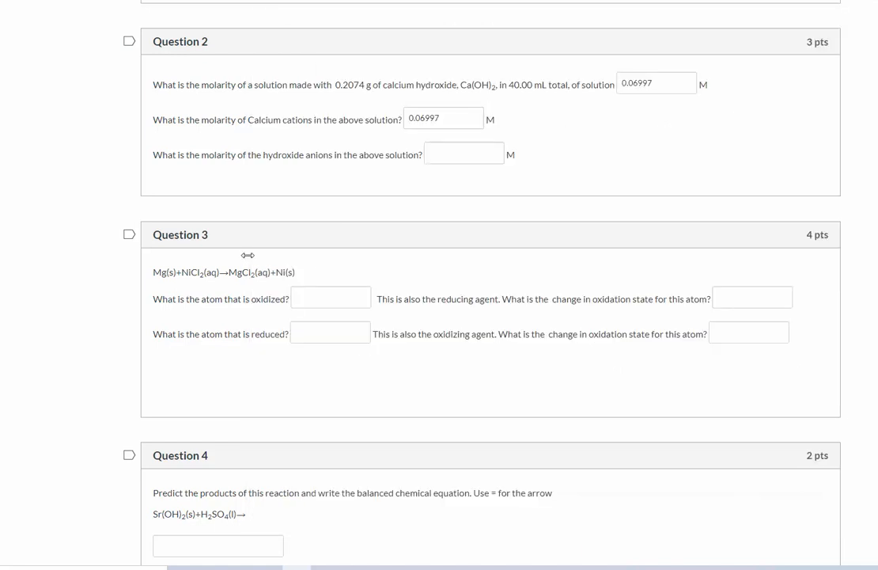
{"action": "type", "text": "0"}
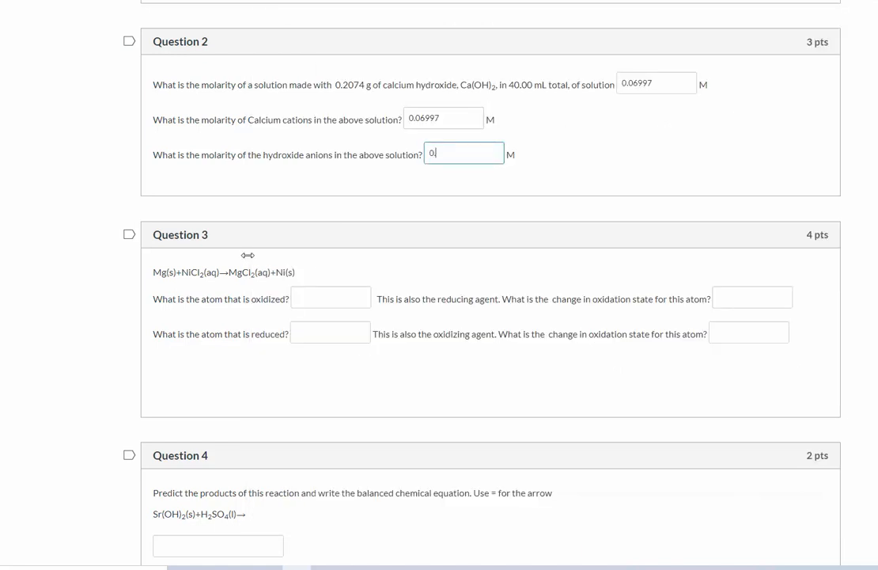
{"action": "type", "text": "0.1399"}
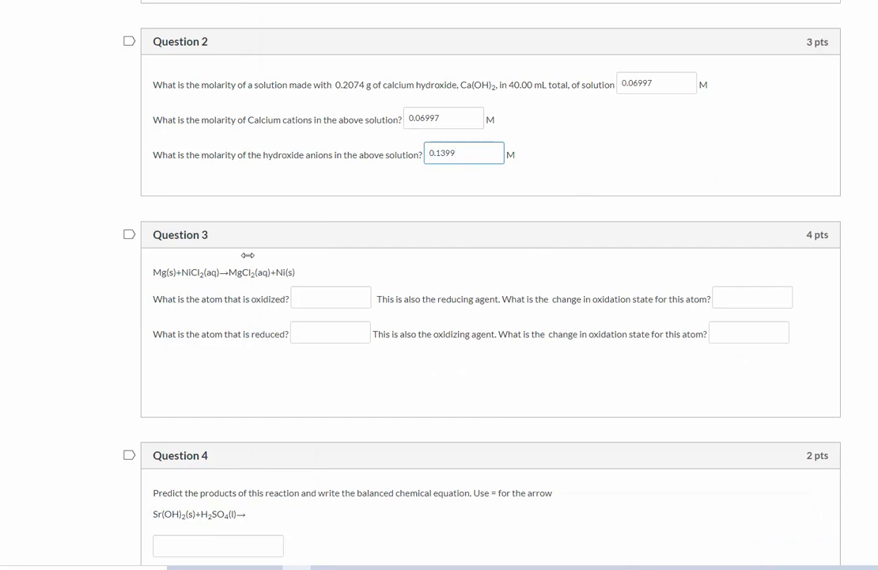
{"action": "left_click", "coordinate": [463, 152]}
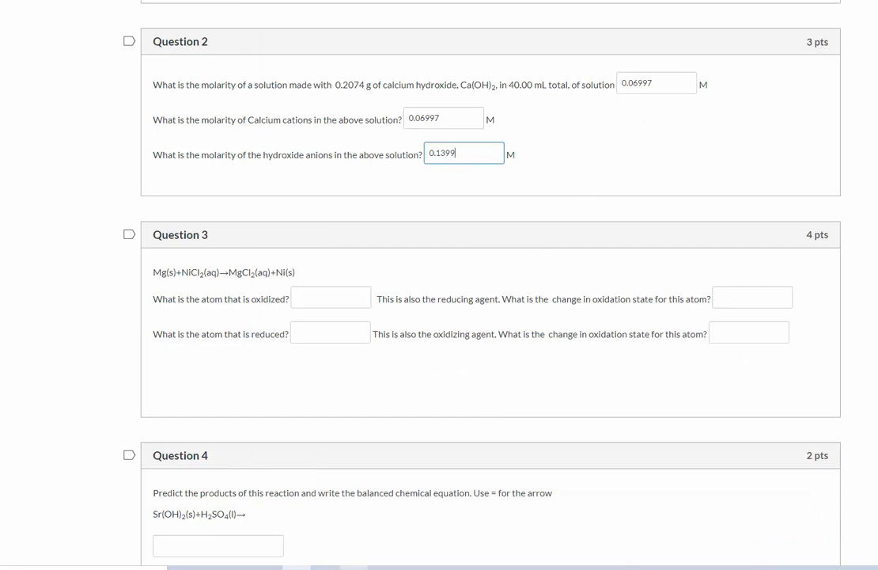
{"action": "scroll", "scroll_direction": "down", "scroll_amount": 3}
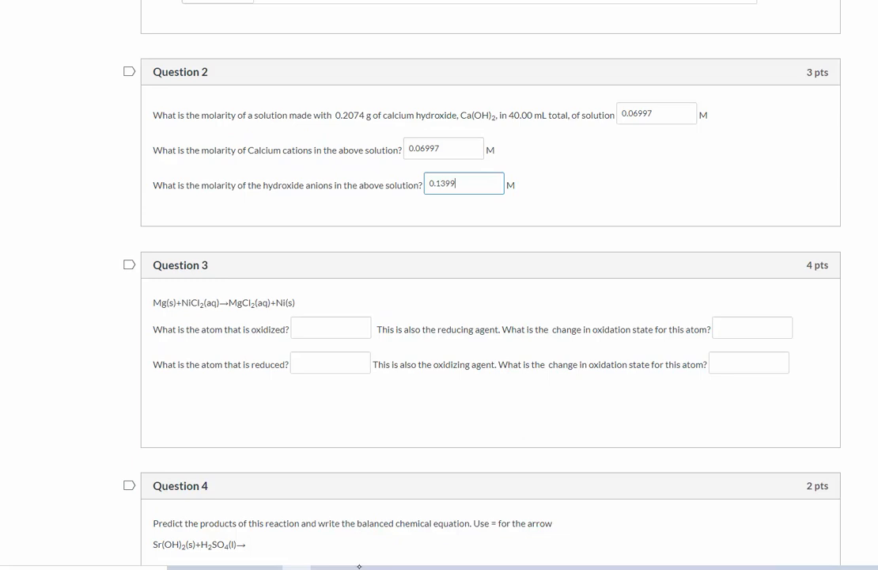
{"action": "scroll", "scroll_direction": "down", "scroll_amount": 3}
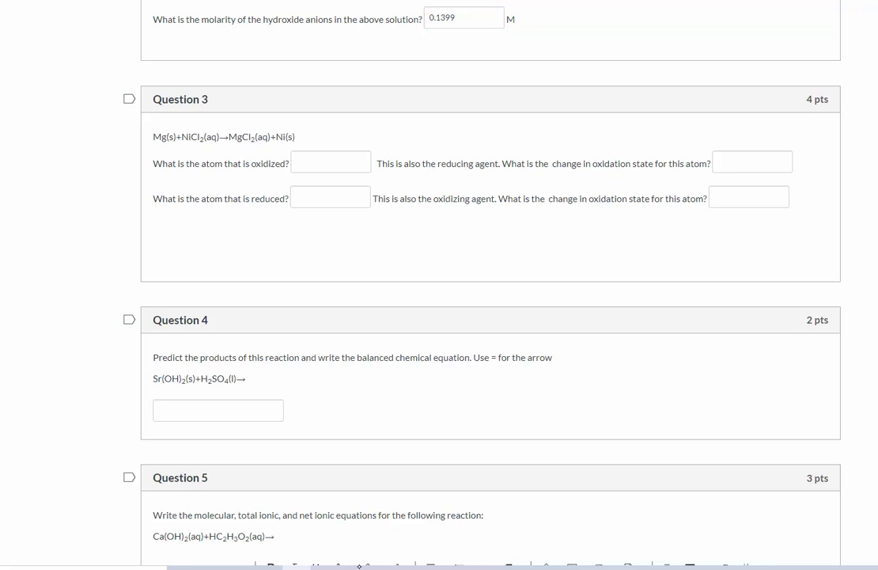
{"action": "left_click", "coordinate": [331, 162]}
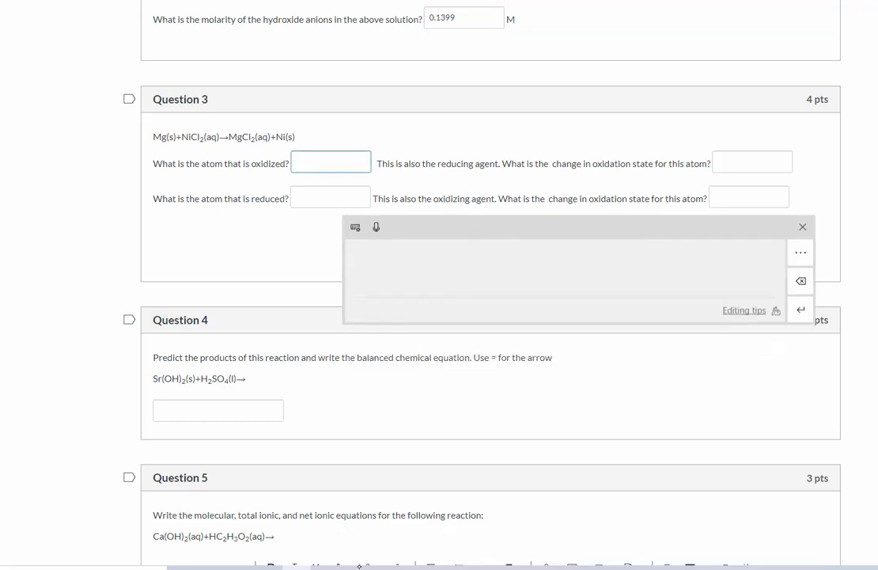
{"action": "left_click", "coordinate": [802, 226]}
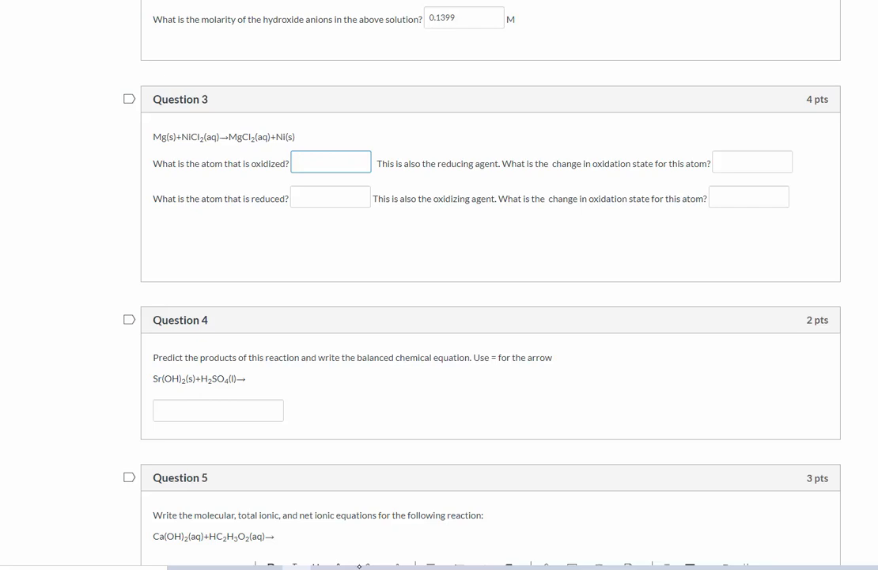
{"action": "left_click", "coordinate": [330, 161]}
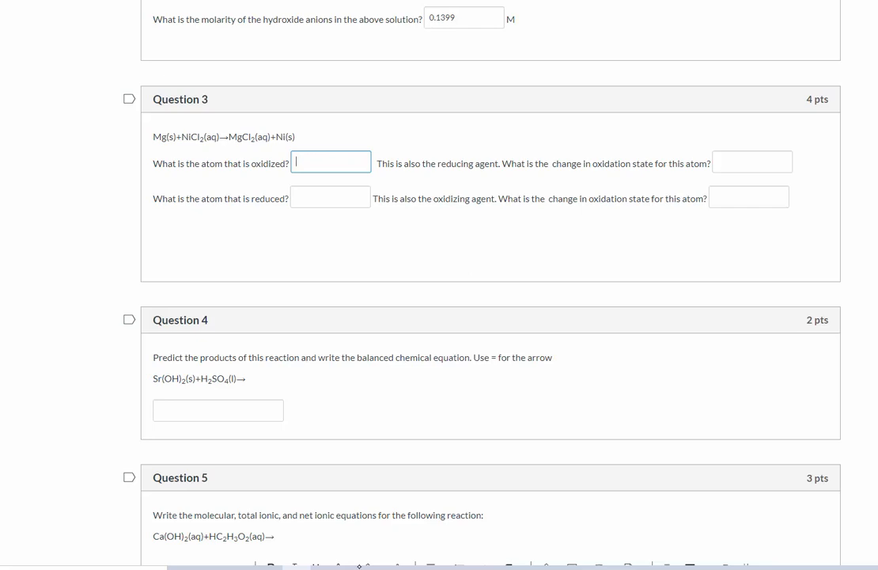
{"action": "left_click", "coordinate": [330, 162]}
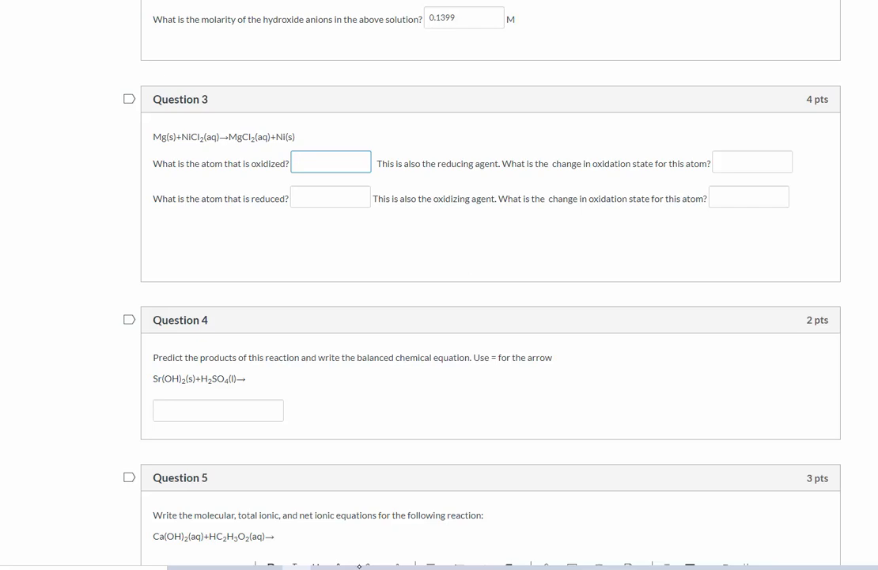
{"action": "left_click", "coordinate": [331, 162]}
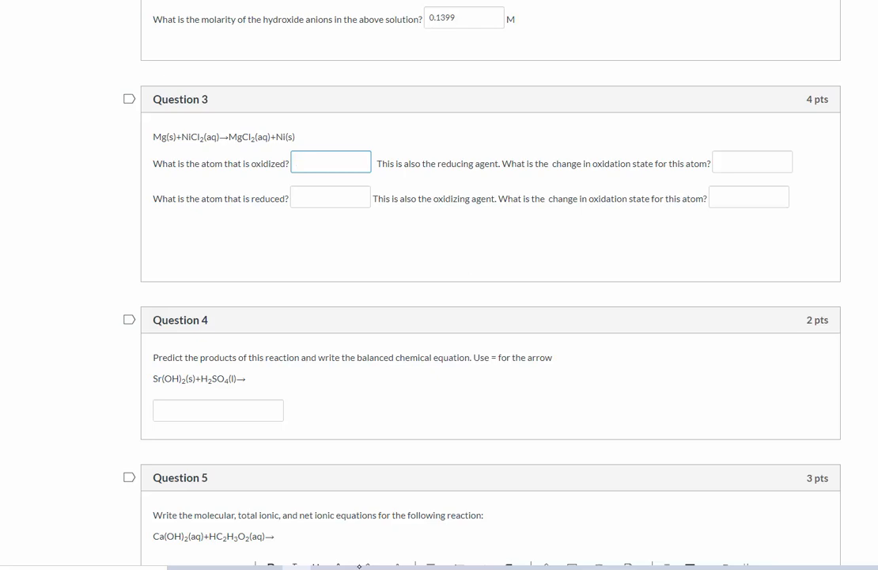
Answer the oxidized row with Mg and the oxidation-state change 0-2+.
{"action": "type", "text": "M"}
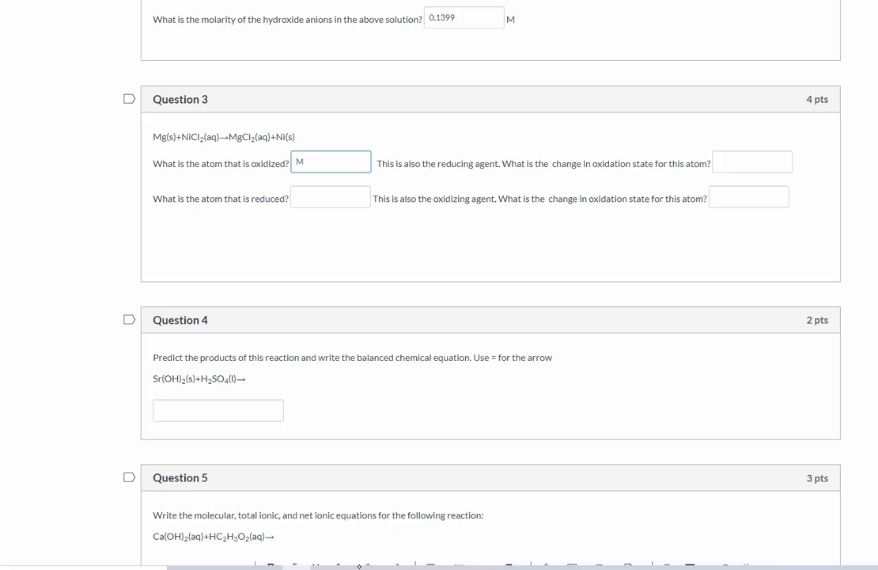
{"action": "type", "text": "g"}
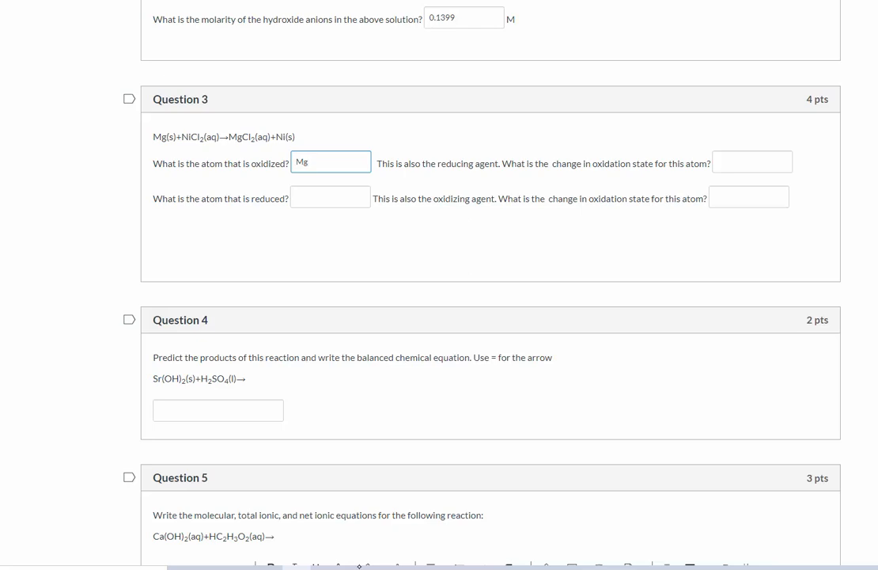
{"action": "left_click", "coordinate": [752, 161]}
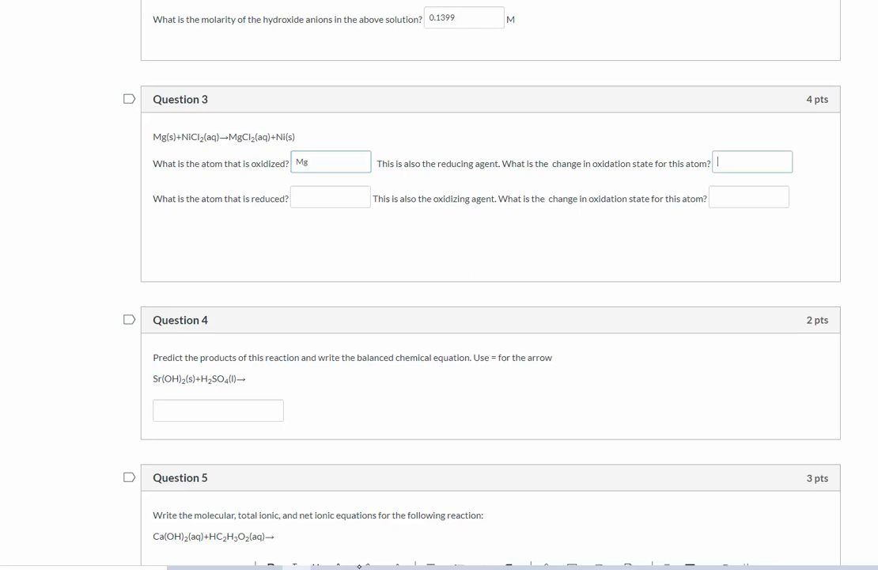
{"action": "type", "text": "0-2+"}
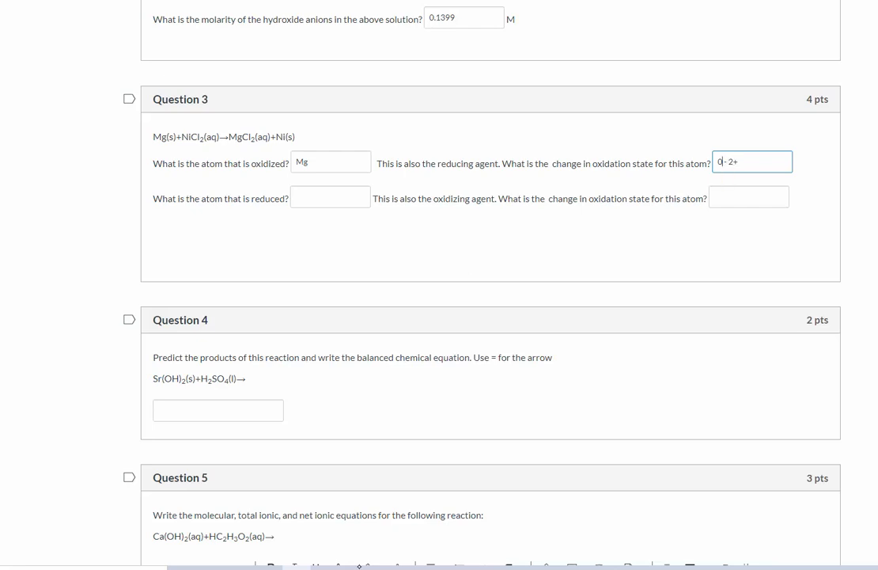
Answer the reduced row with Ni2+ and the oxidation-state change 2+ - 0.
{"action": "left_click", "coordinate": [330, 196]}
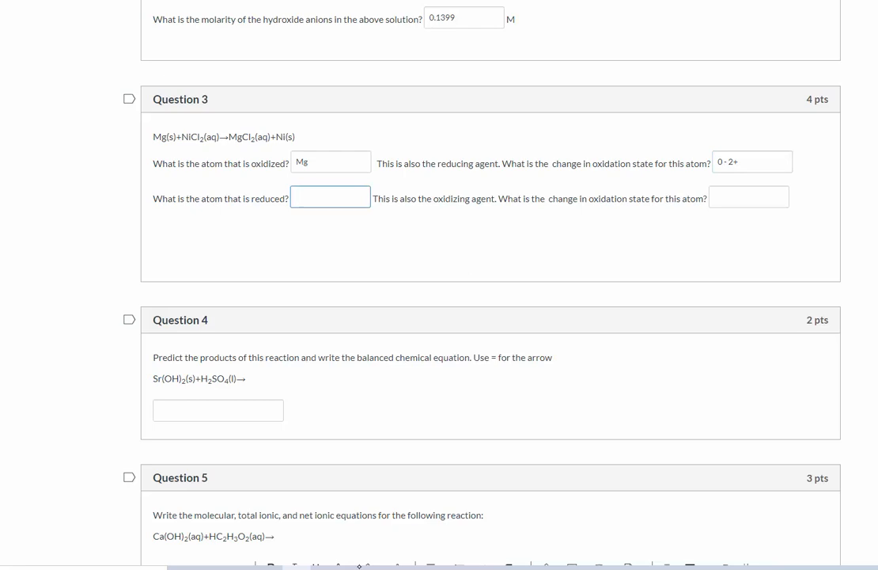
{"action": "type", "text": "Ni2+"}
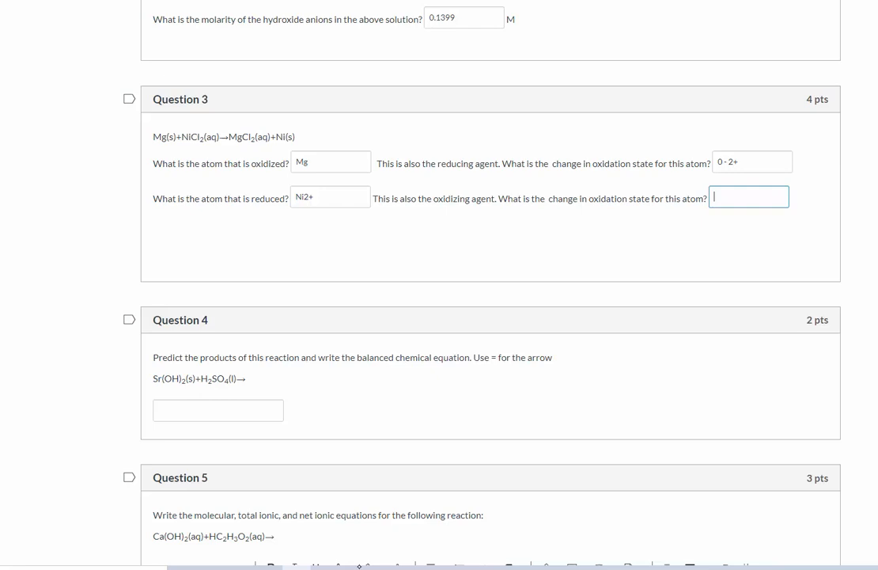
{"action": "type", "text": "2+ -"}
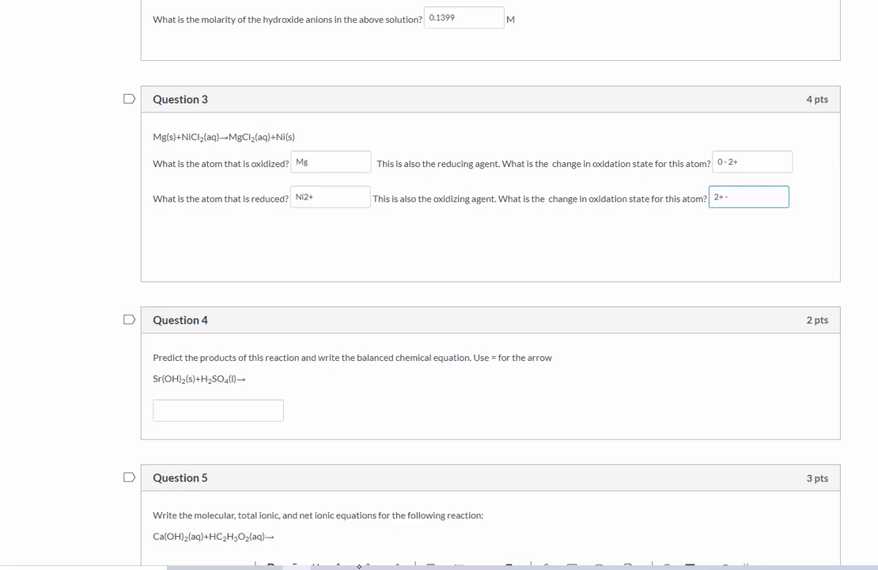
{"action": "type", "text": "0"}
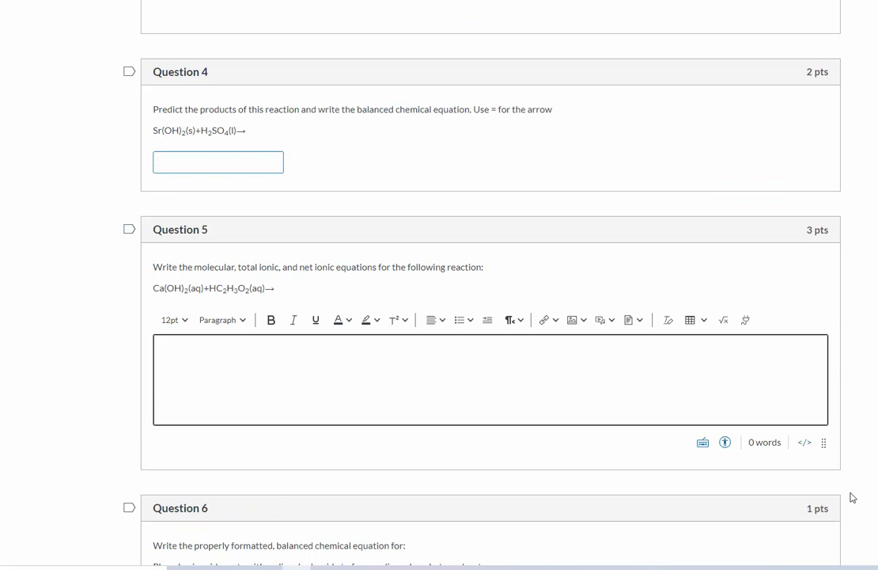
Write Question 4's equation Sr(OH)2(s)+H2SO4(l) = H2O and SrSO4 products.
{"action": "key", "text": "ctrl"}
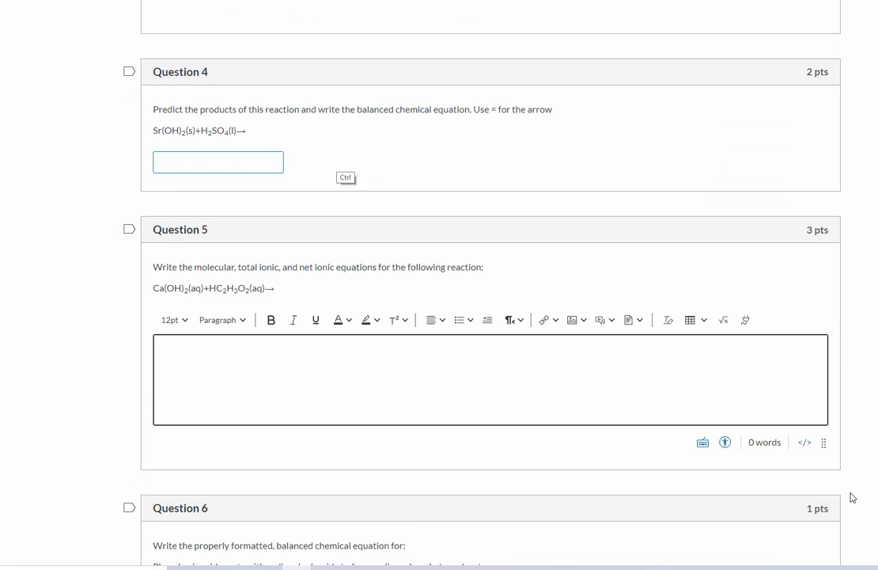
{"action": "type", "text": "Sr(OH)2(s)+H2SO4(l)"}
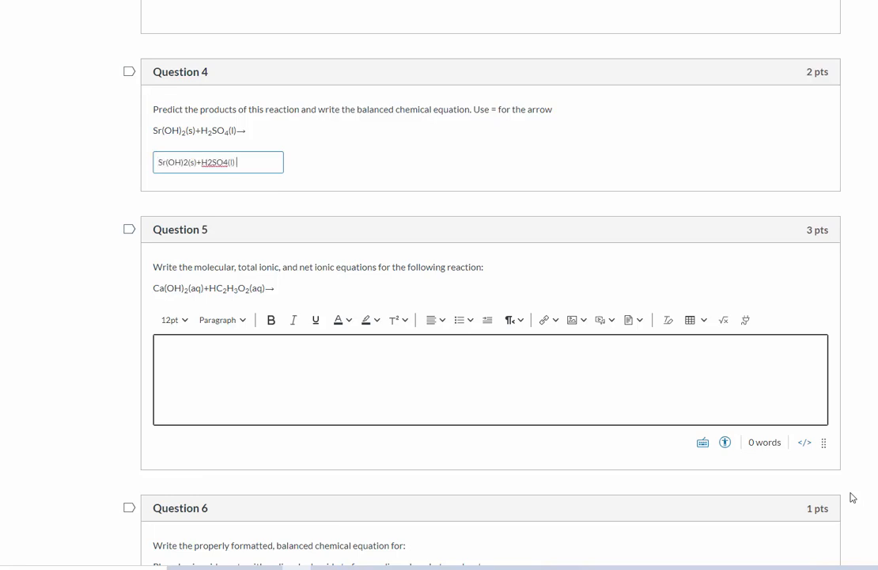
{"action": "type", "text": "="}
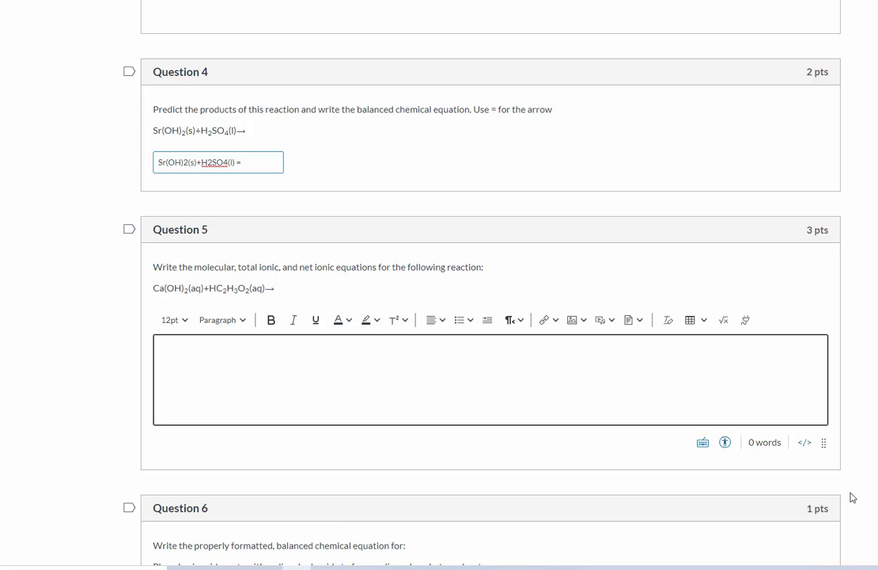
{"action": "left_click", "coordinate": [240, 161]}
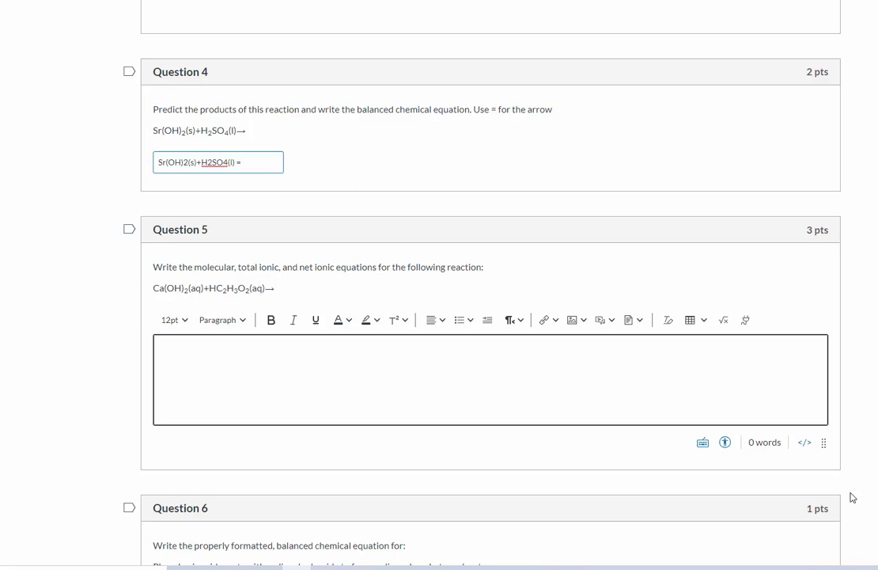
{"action": "type", "text": "H2O(l) +SrSC"}
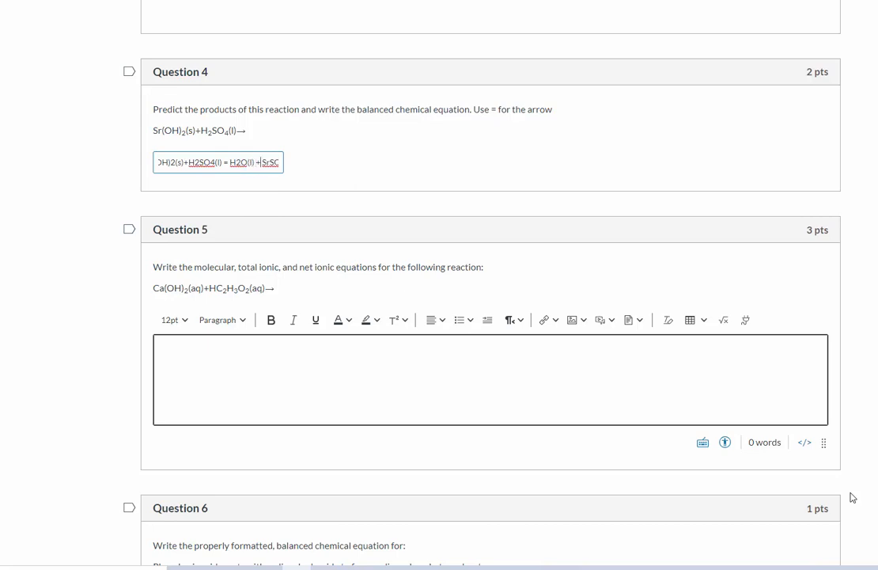
{"action": "type", "text": "SrSO4"}
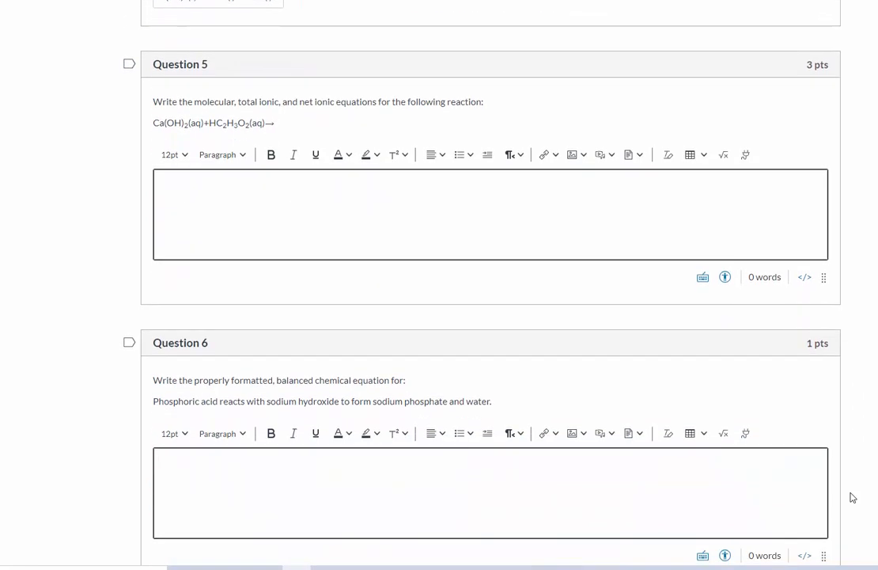
Write the product side Ca(C2H3O2)2(aq) + H2O(l) for Question 5's molecular equation.
{"action": "scroll", "scroll_direction": "down", "scroll_amount": 3}
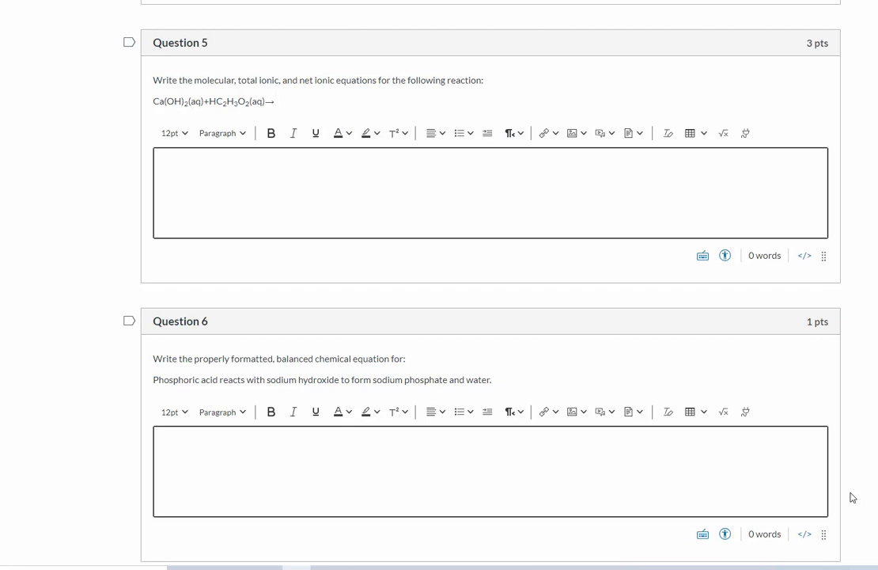
{"action": "mouse_move", "coordinate": [302, 117]}
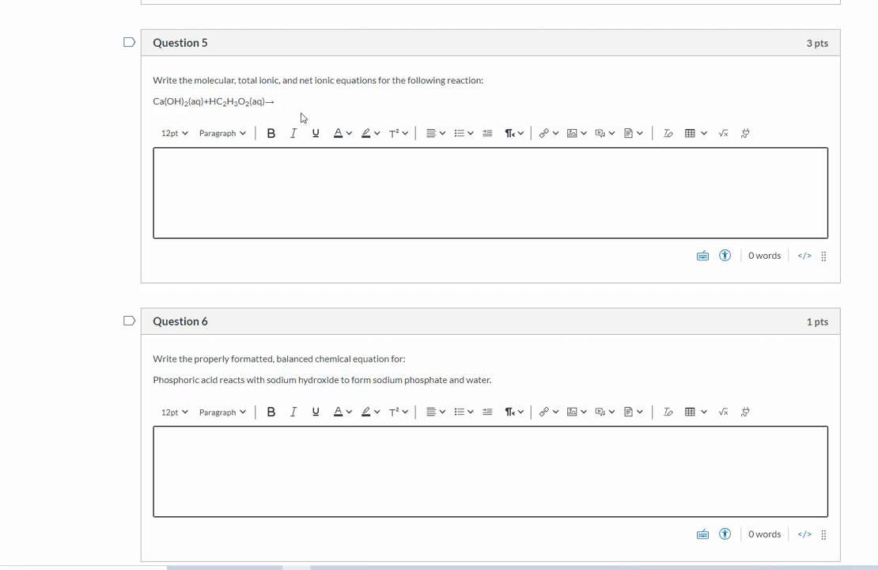
{"action": "left_click_drag", "start_coordinate": [153, 101], "coordinate": [275, 101]}
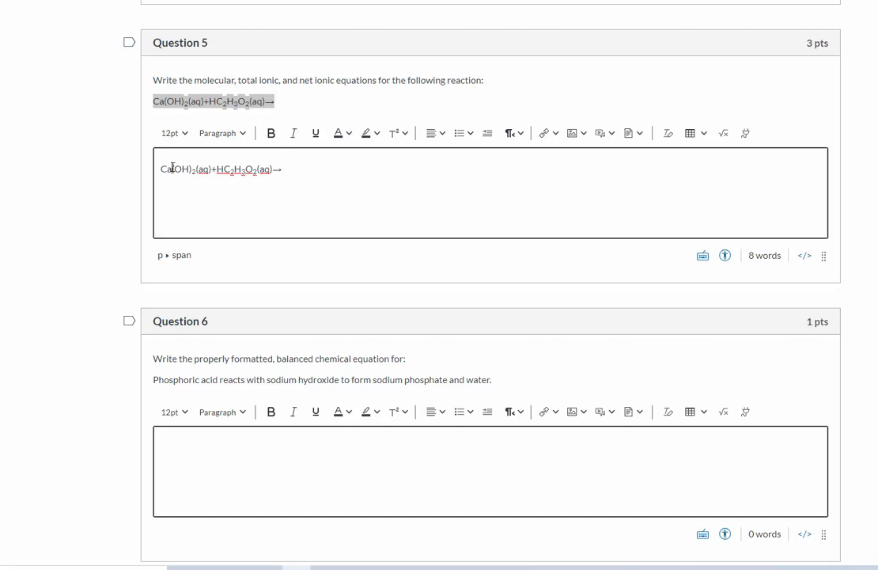
{"action": "type", "text": "Ca"}
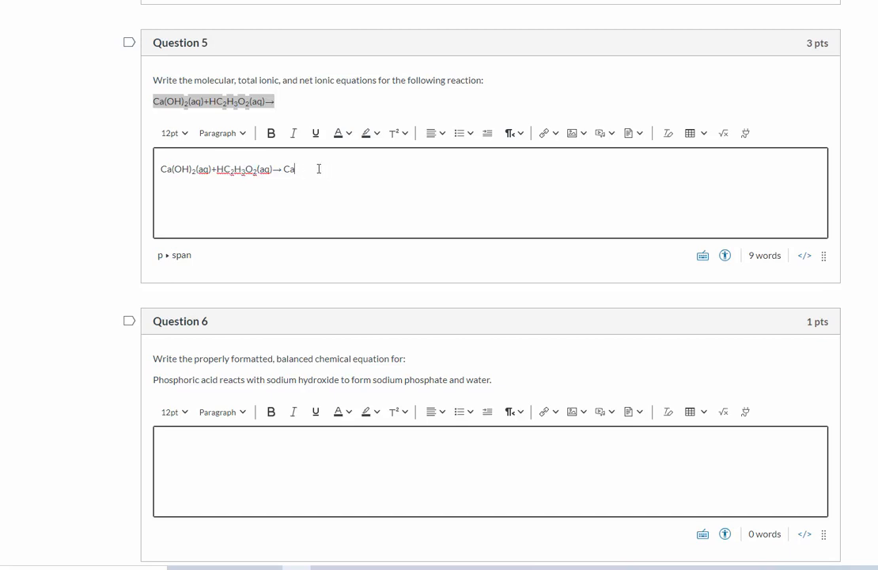
{"action": "type", "text": "(C2H3O)"}
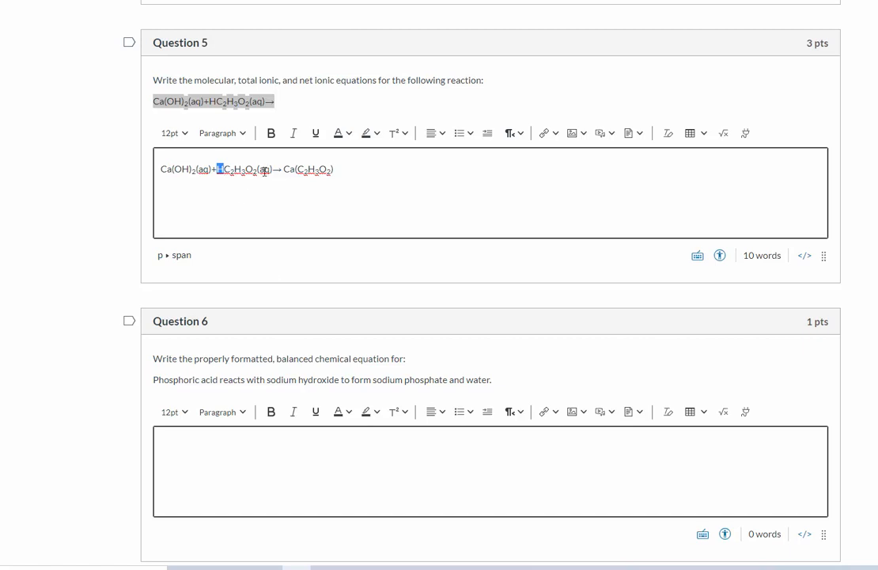
{"action": "left_click_drag", "start_coordinate": [220, 167], "coordinate": [257, 168]}
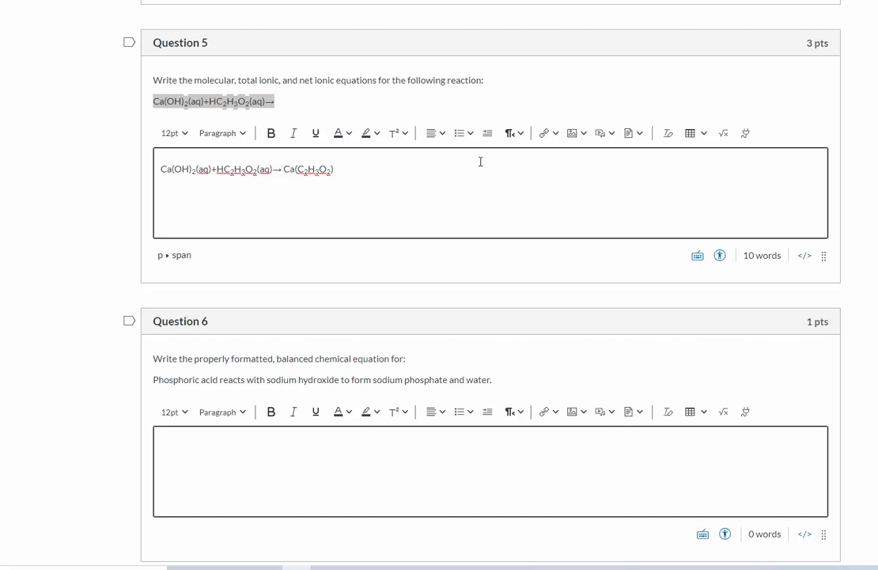
{"action": "type", "text": "(aq)"}
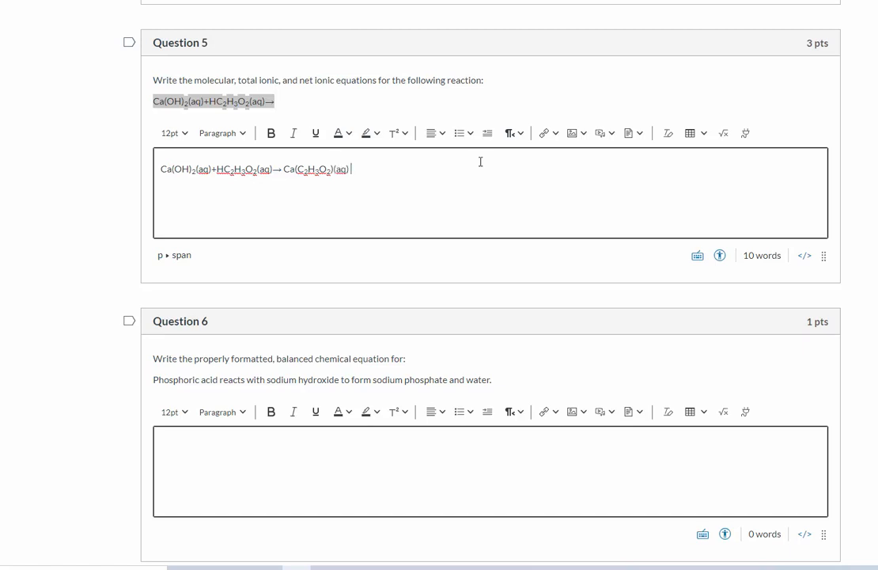
{"action": "type", "text": "+"}
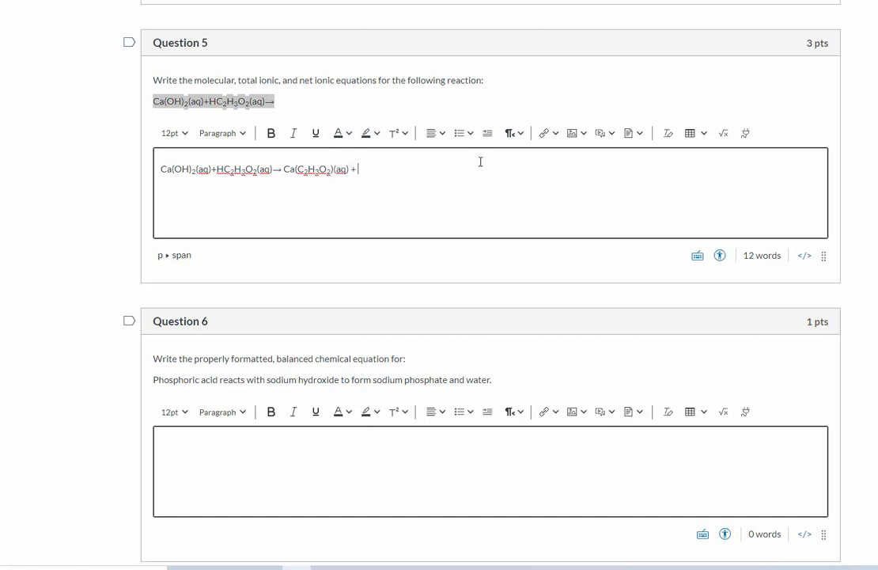
{"action": "type", "text": "H2O"}
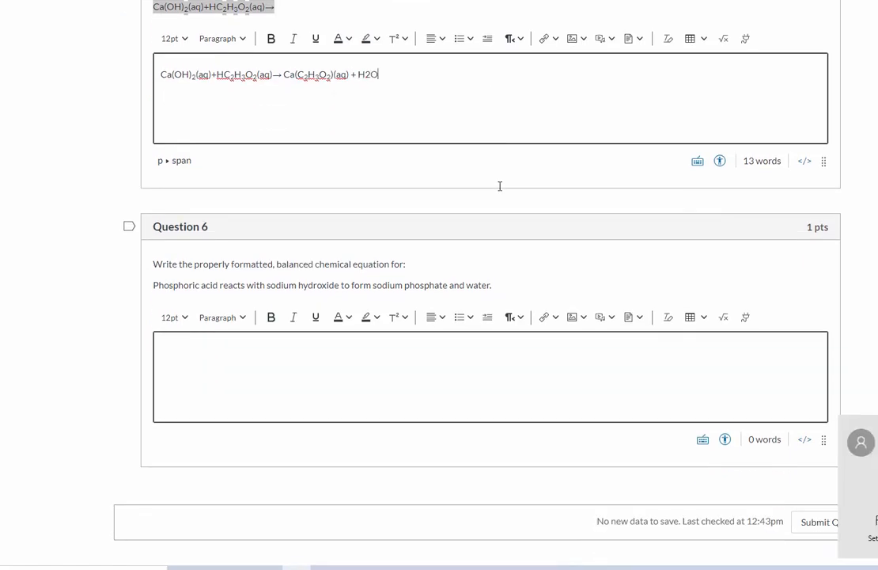
{"action": "type", "text": "("}
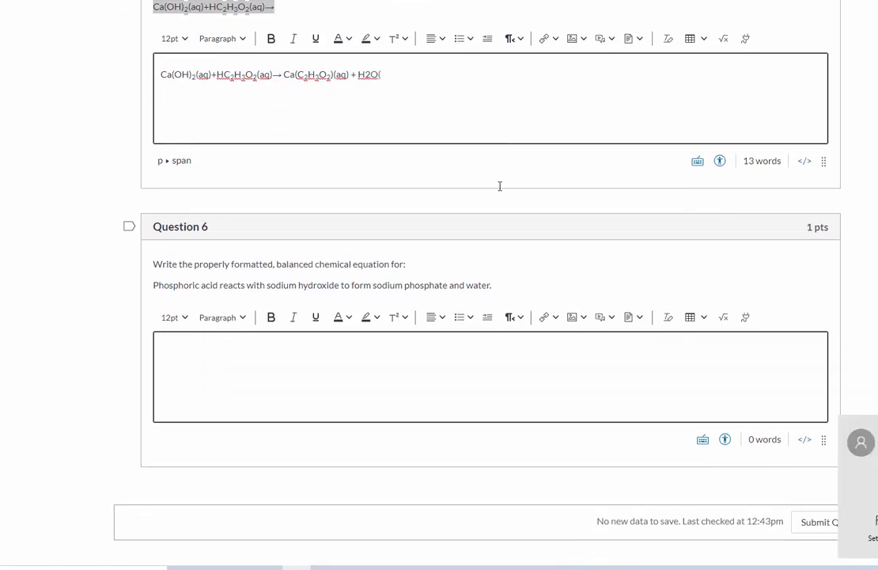
{"action": "type", "text": "(l)"}
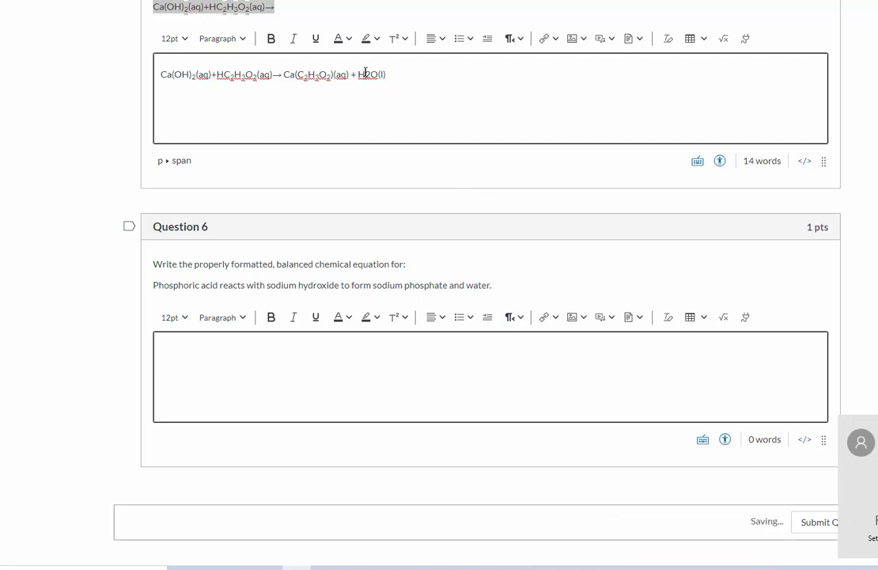
{"action": "mouse_move", "coordinate": [405, 68]}
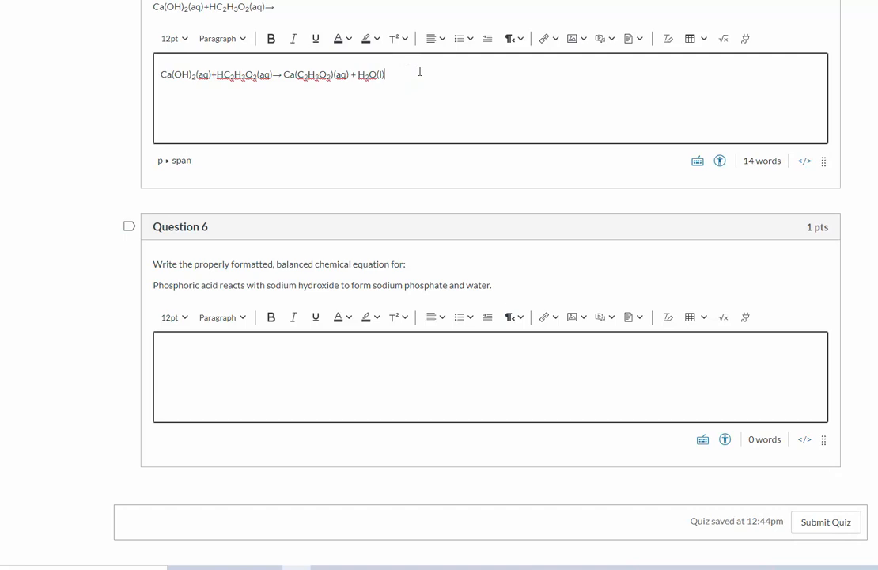
Balance the equation with 2 coefficients before HC2H3O2 and H2O, giving 2 H2O(l).
{"action": "key", "text": "enter"}
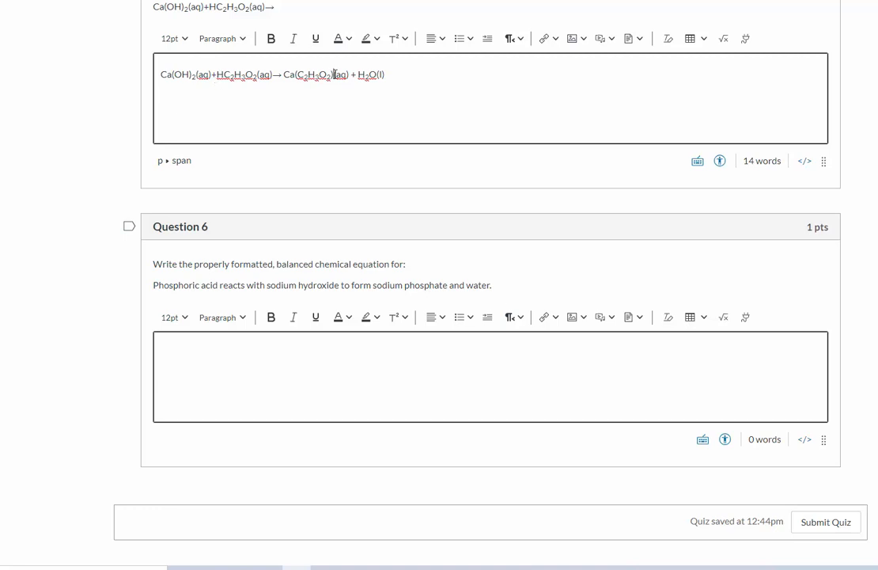
{"action": "type", "text": "2"}
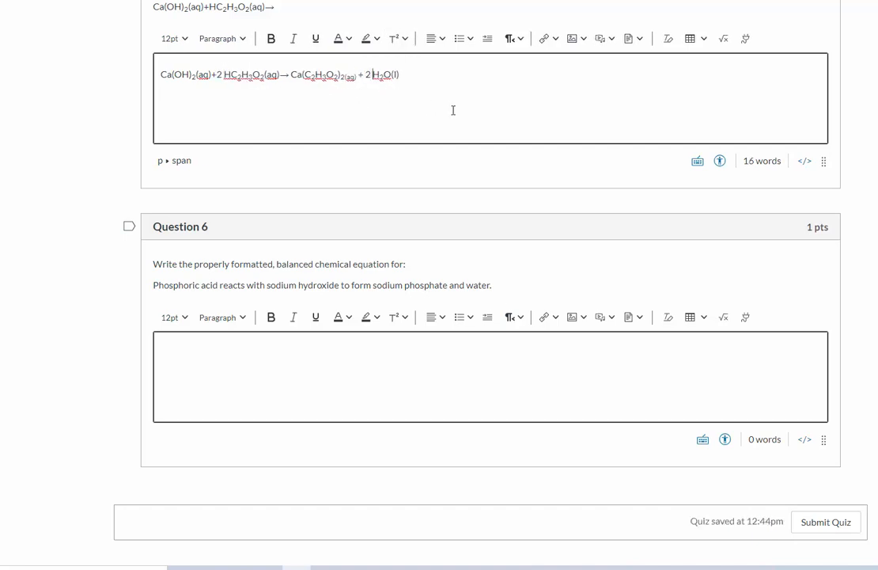
{"action": "key", "text": "enter"}
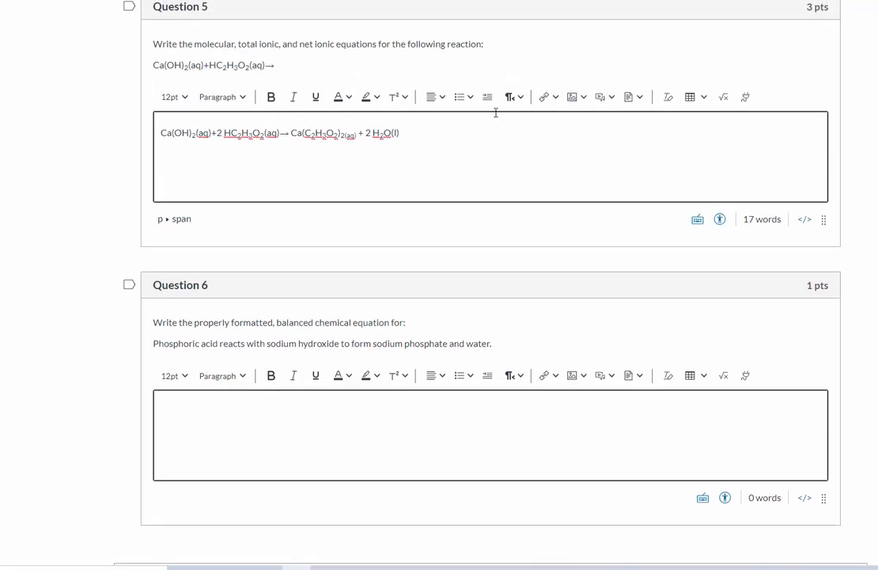
Write the total ionic equation with Ca2+, OH-, H+ ions yielding products + 2 H2O(l).
{"action": "type", "text": "Ca2"}
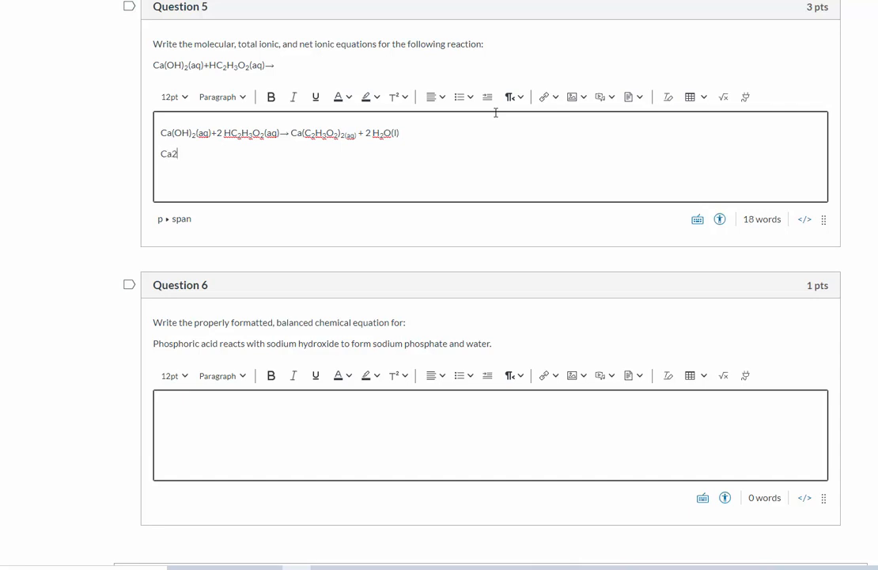
{"action": "type", "text": "+ +"}
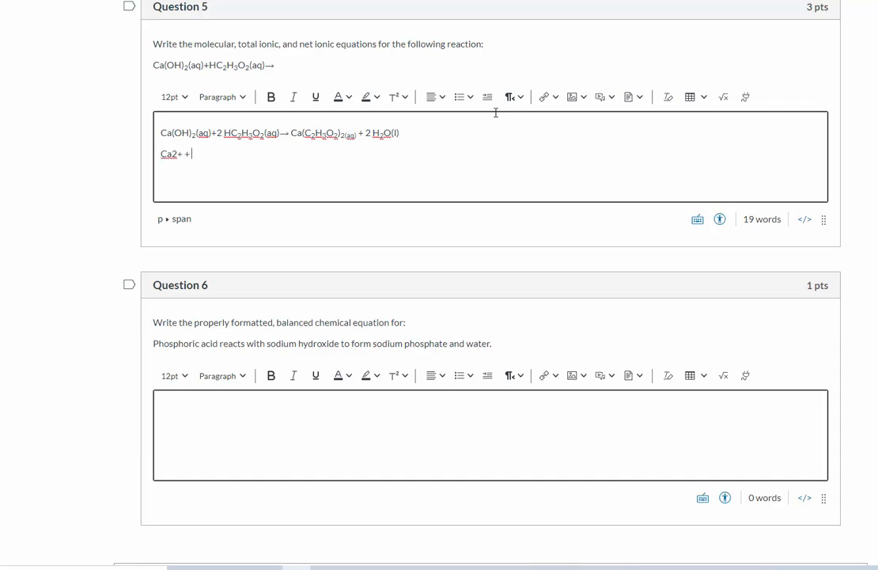
{"action": "type", "text": "OH-"}
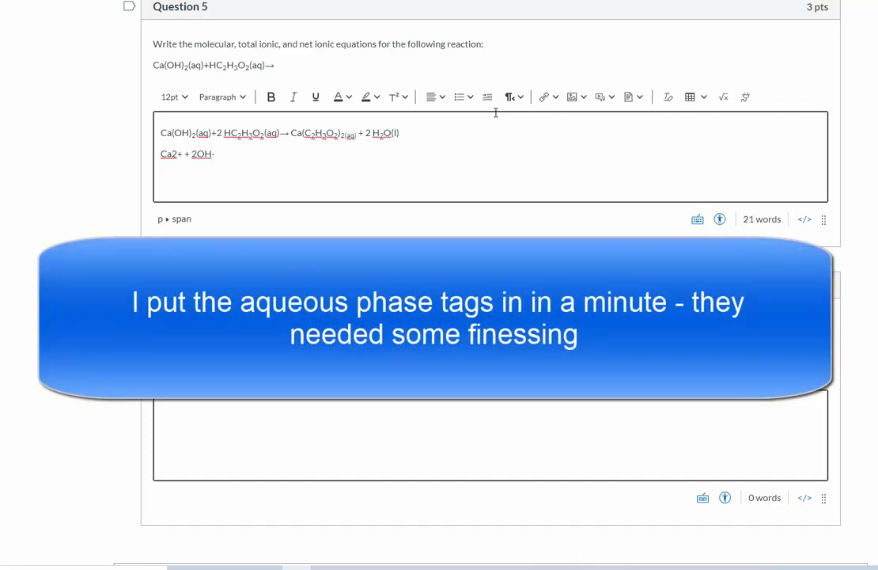
{"action": "type", "text": "+ H+ + C2H3O2"}
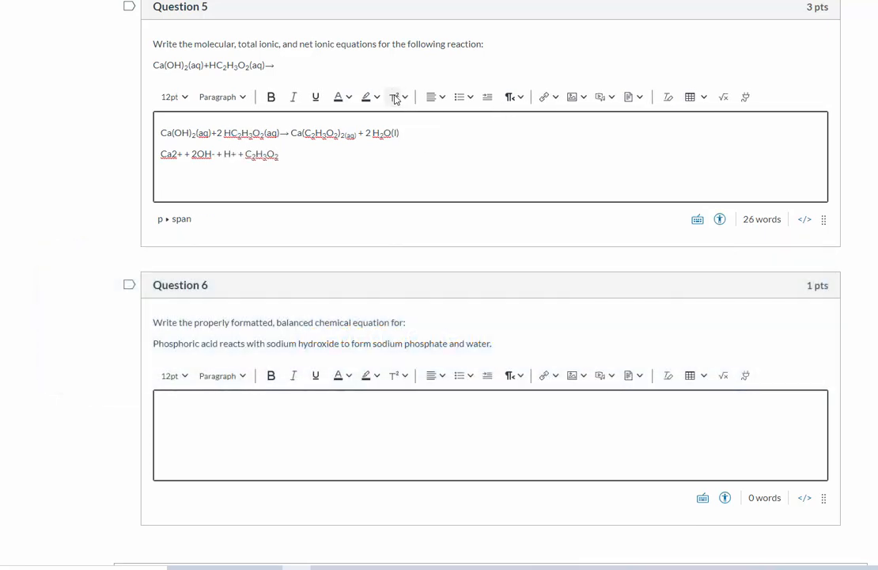
{"action": "type", "text": "= Ca2+ + C2H3O2-"}
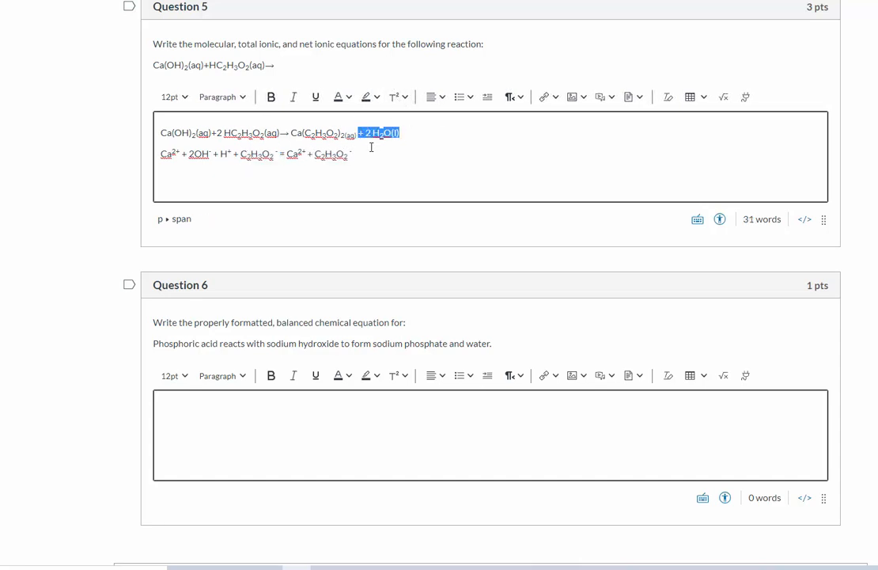
{"action": "type", "text": "+ 2 H2O(l)"}
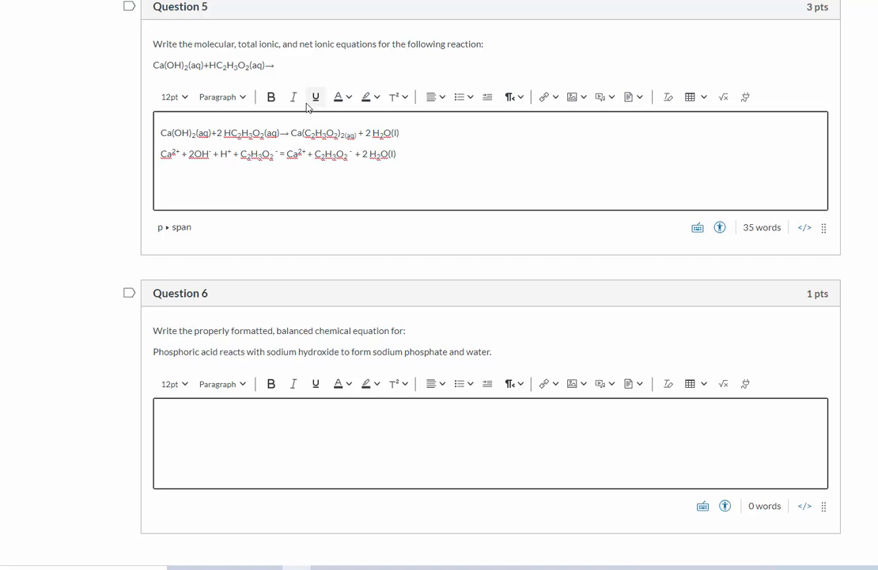
Lower the (aq) phase tag on acetic acid to subscript.
{"action": "double_click", "coordinate": [203, 133]}
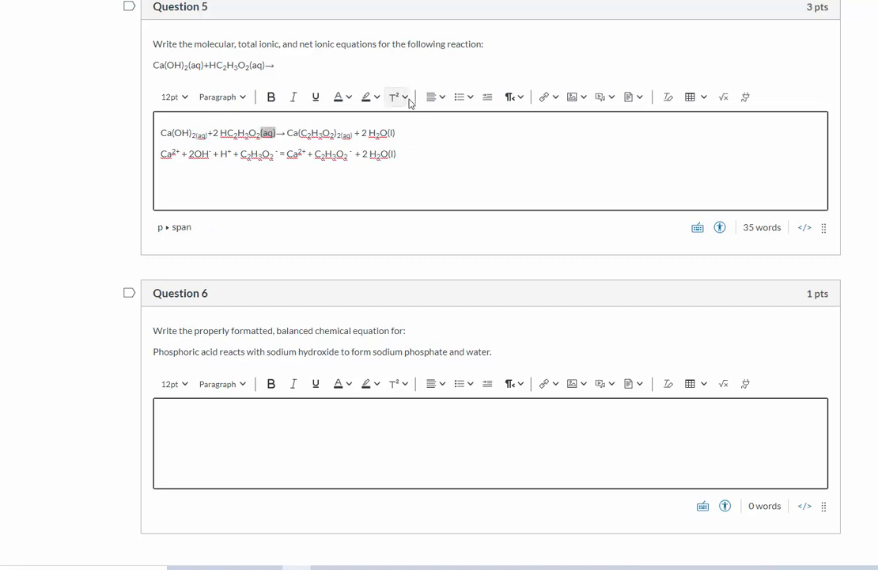
{"action": "left_click", "coordinate": [396, 96]}
{"action": "type", "text": "2OH-(aq) + H+(aq) = 2 H2O(l)"}
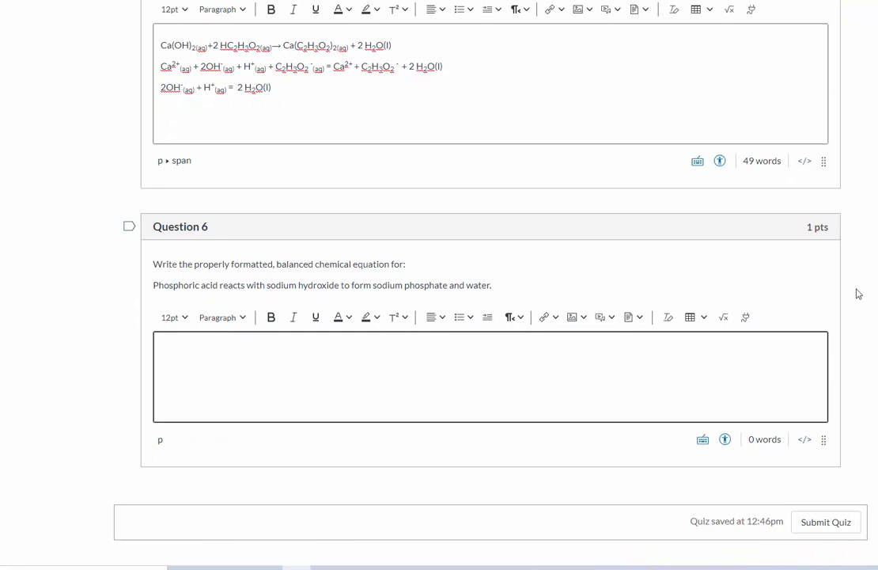
{"action": "mouse_move", "coordinate": [814, 231]}
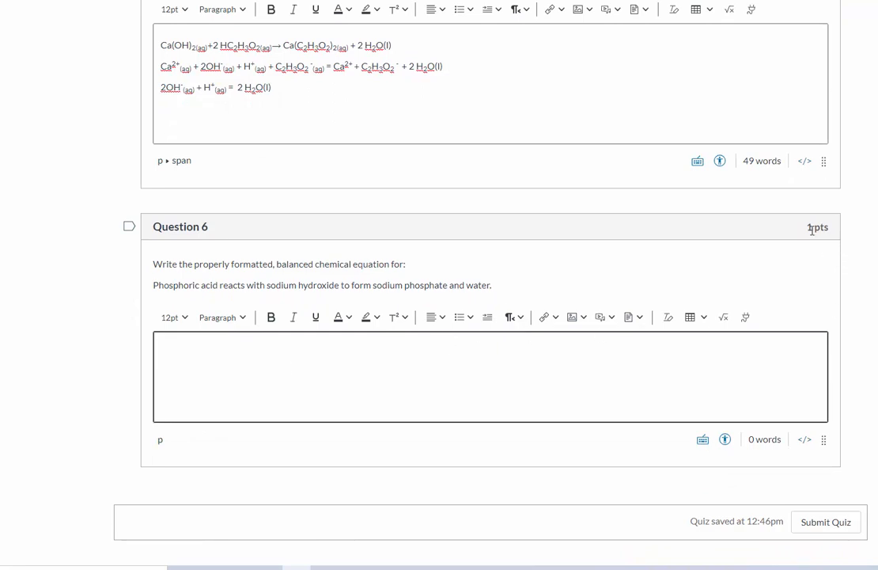
Write Question 6's equation H3PO4(aq) + NaOH(aq) = Na3PO4(aq) + H2O(l).
{"action": "type", "text": "H3PO4 (aq) + NaOH (a"}
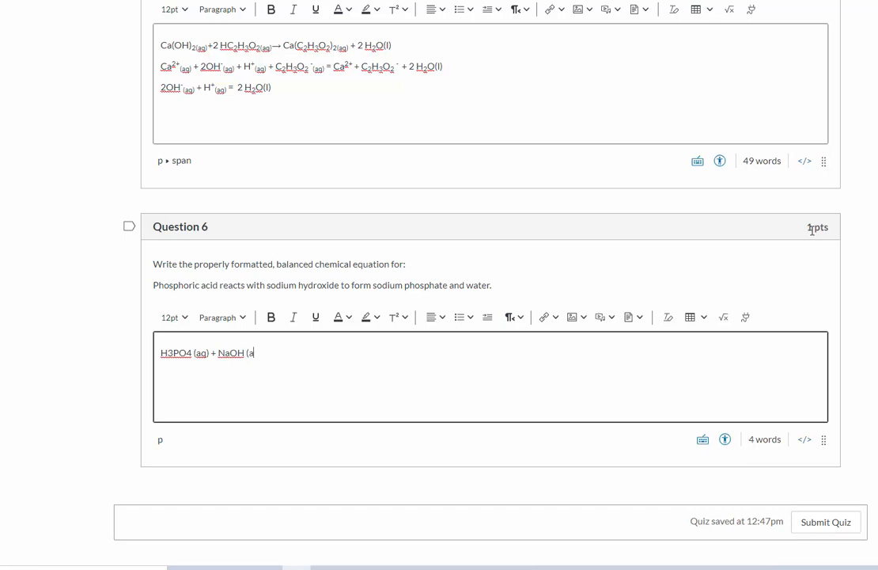
{"action": "type", "text": "q) ="}
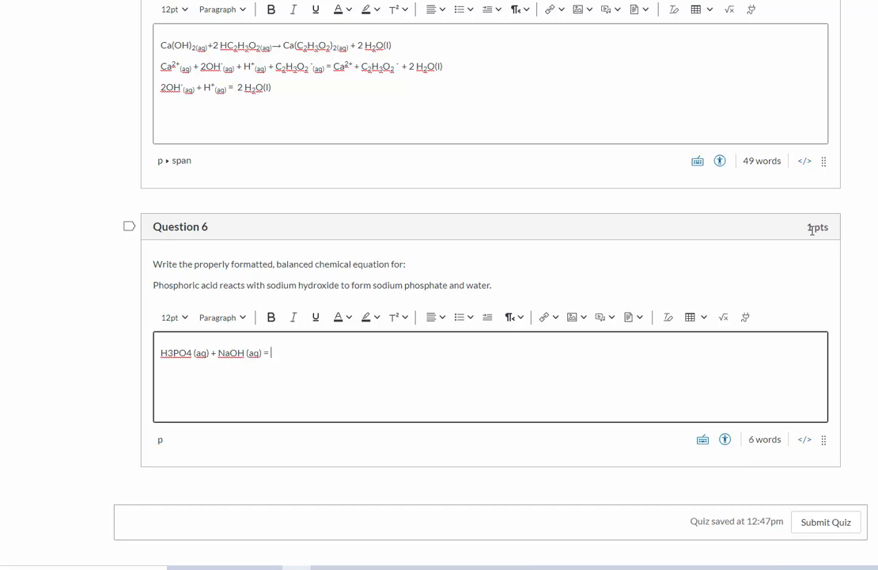
{"action": "type", "text": "Na3P"}
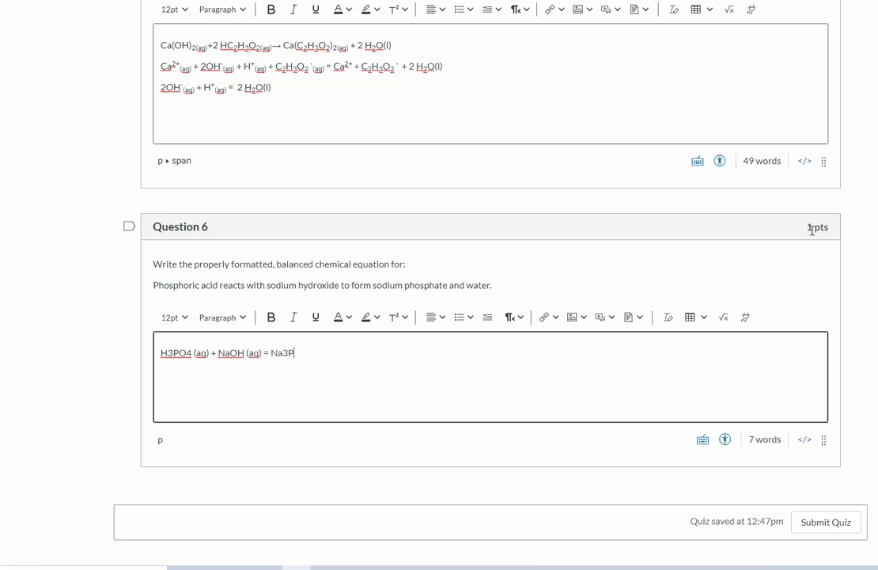
{"action": "type", "text": "O"}
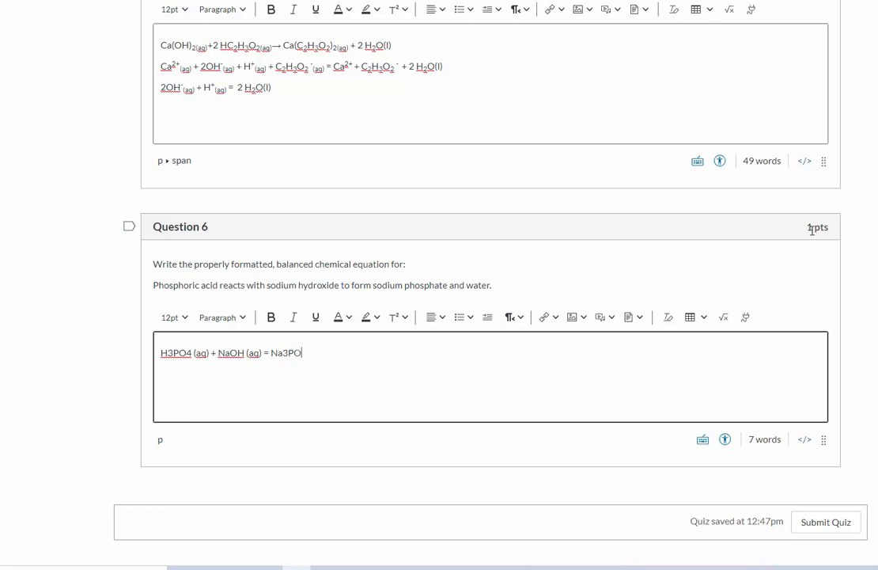
{"action": "type", "text": "4(aq) +"}
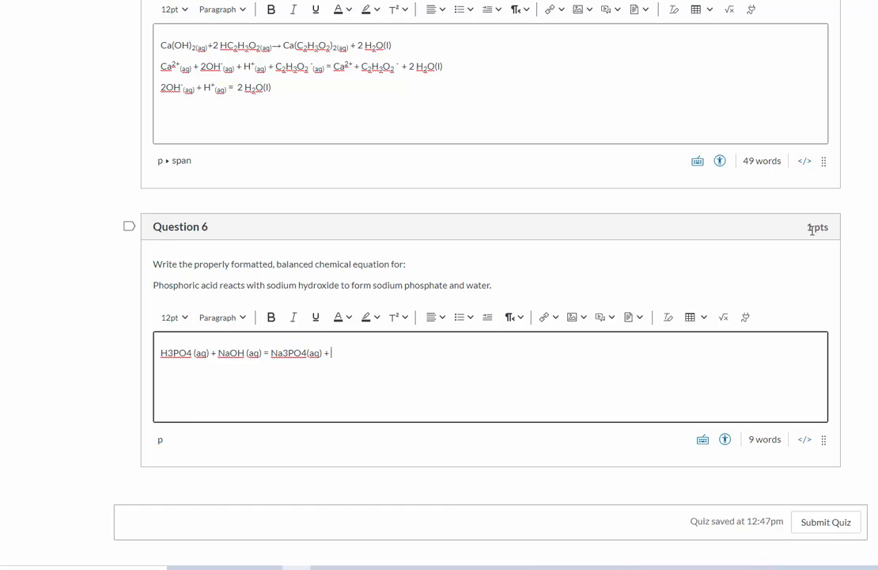
{"action": "type", "text": "H2O("}
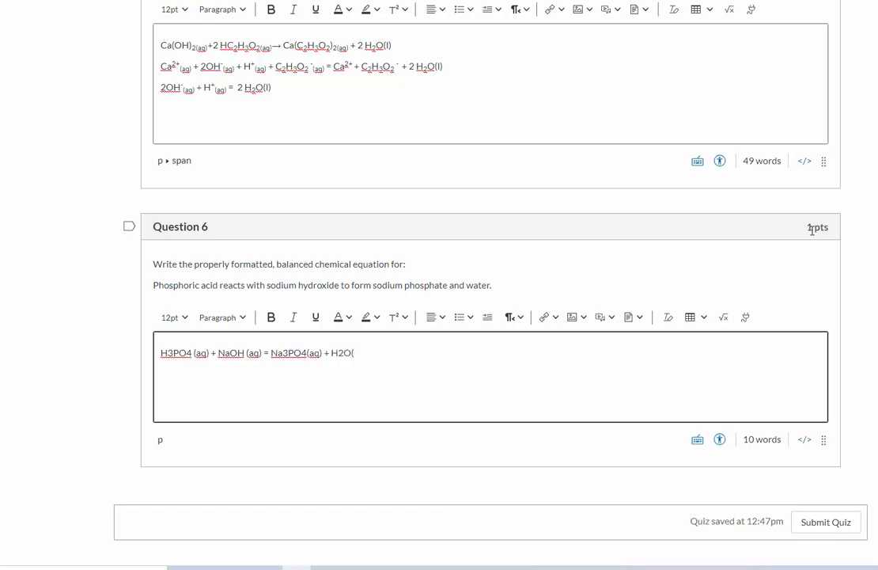
{"action": "type", "text": "l)"}
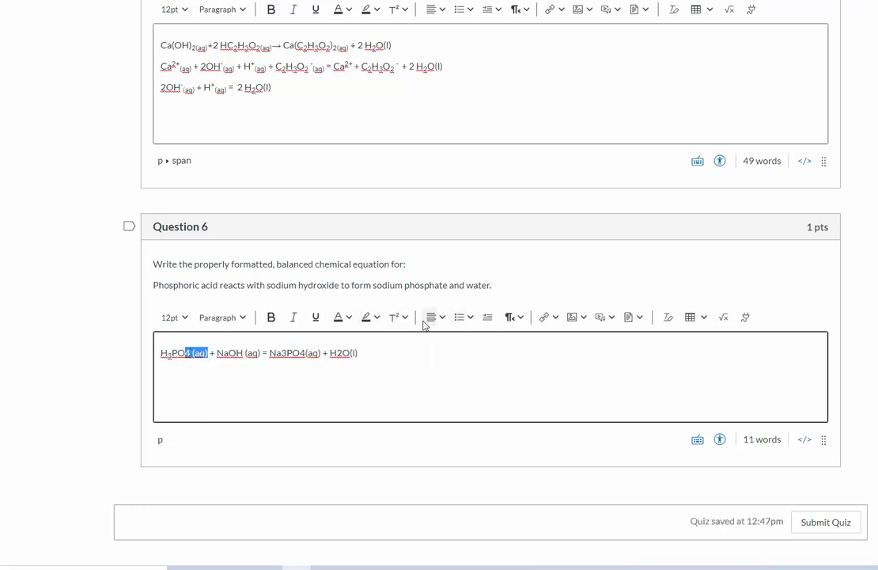
Subscript the formula digits, balance with 3 coefficients, and submit the quiz.
{"action": "left_click", "coordinate": [394, 317]}
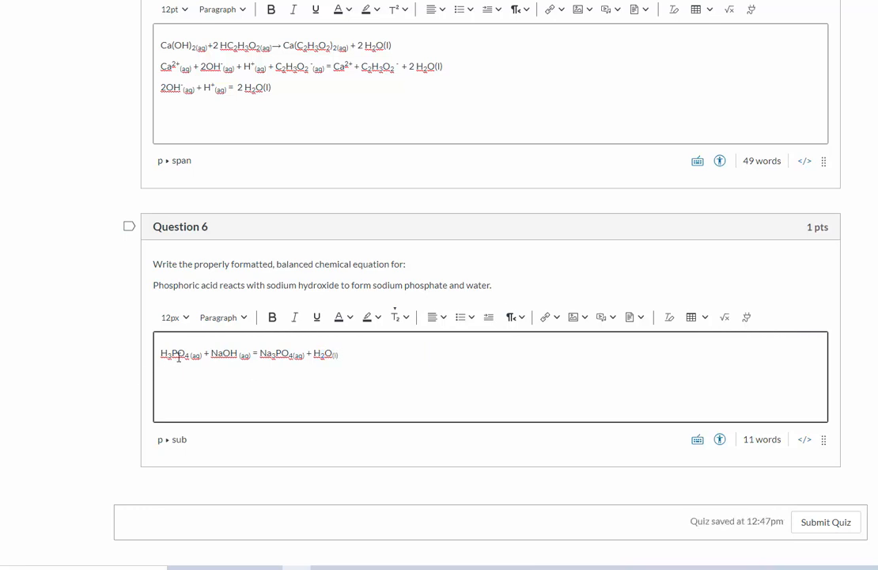
{"action": "double_click", "coordinate": [177, 353]}
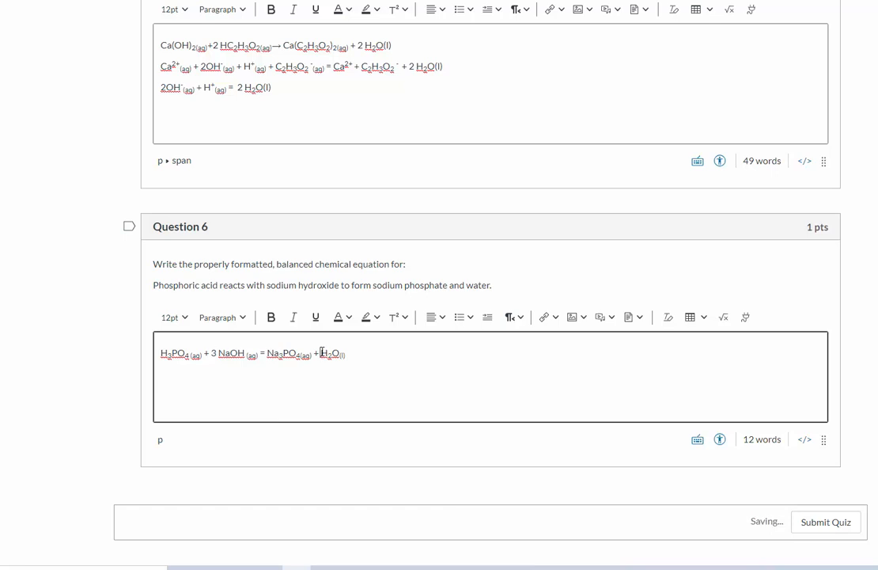
{"action": "type", "text": "3"}
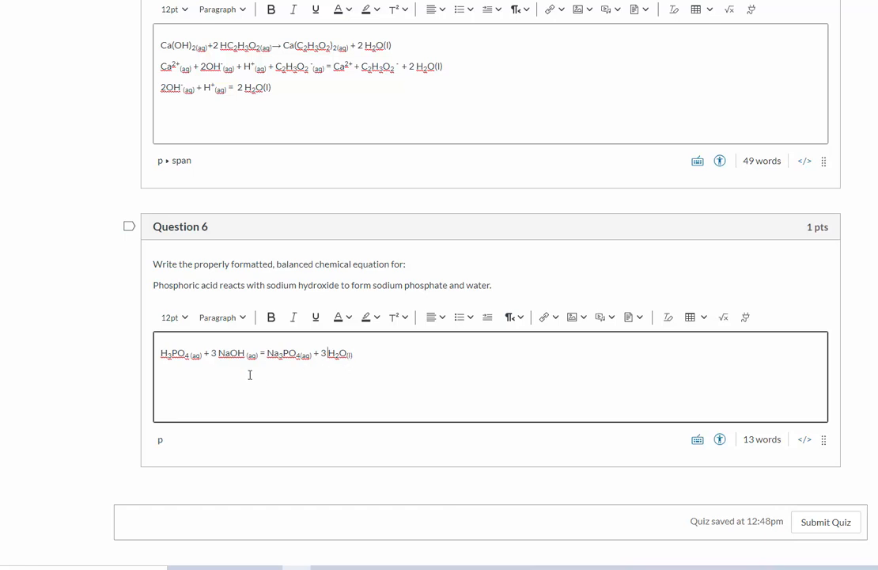
{"action": "mouse_move", "coordinate": [425, 381]}
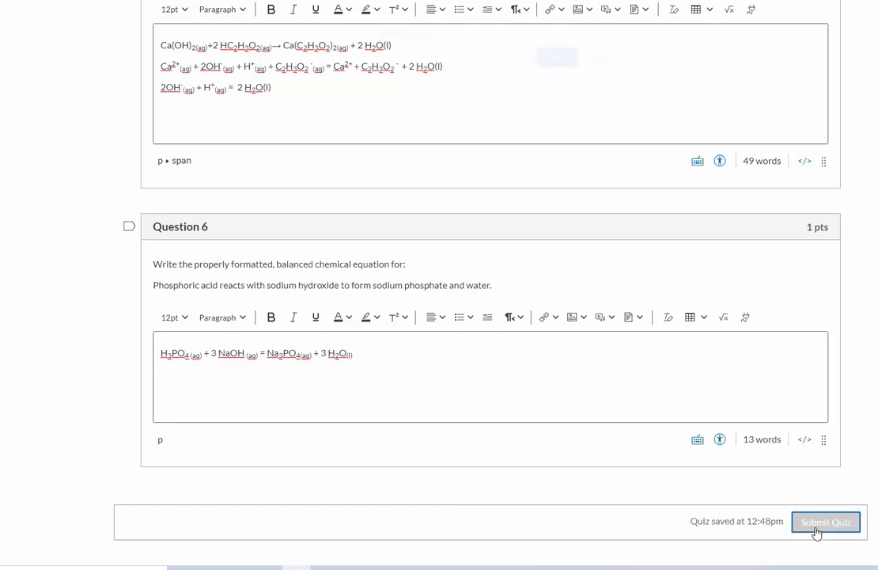
{"action": "left_click", "coordinate": [826, 522]}
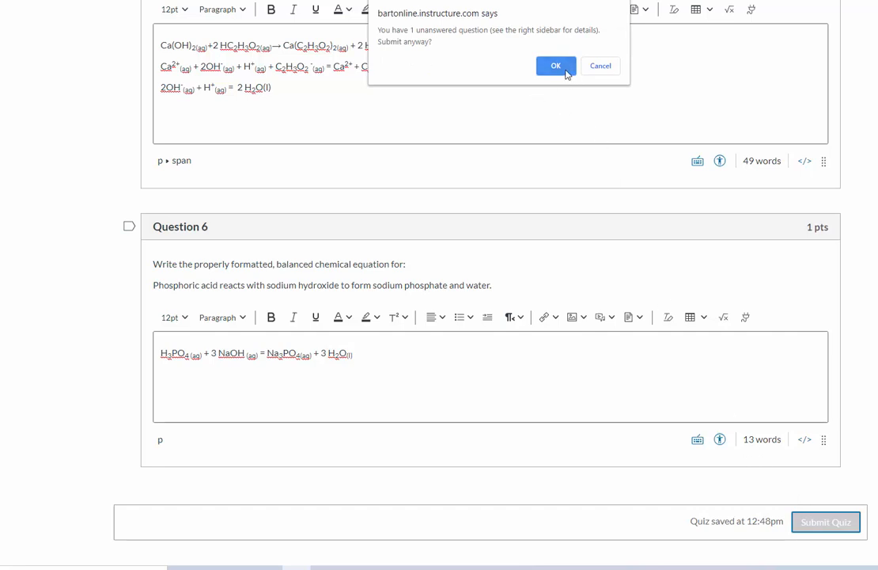